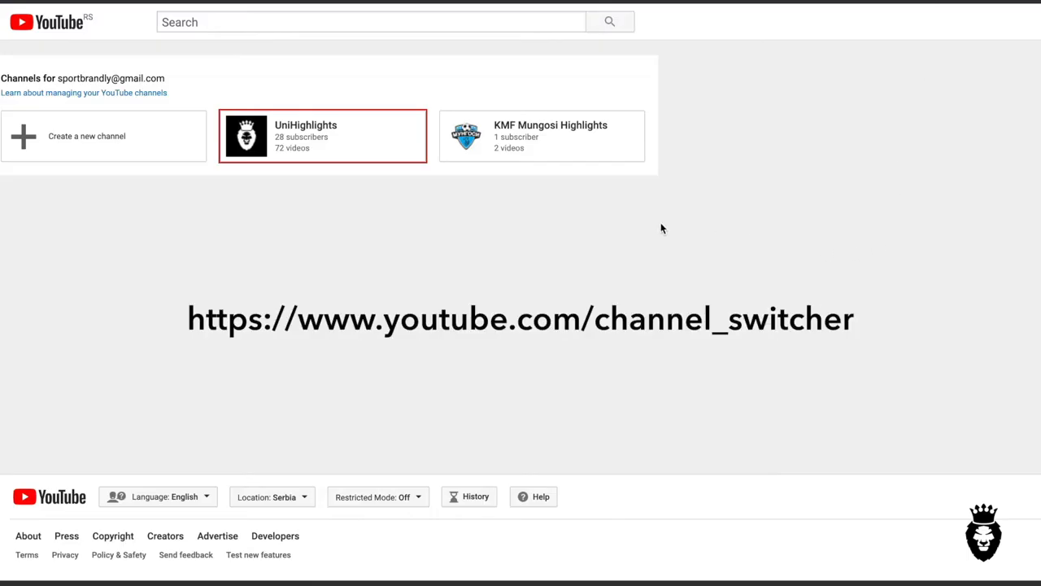
pyautogui.moveTo(86, 136)
pyautogui.write('F')
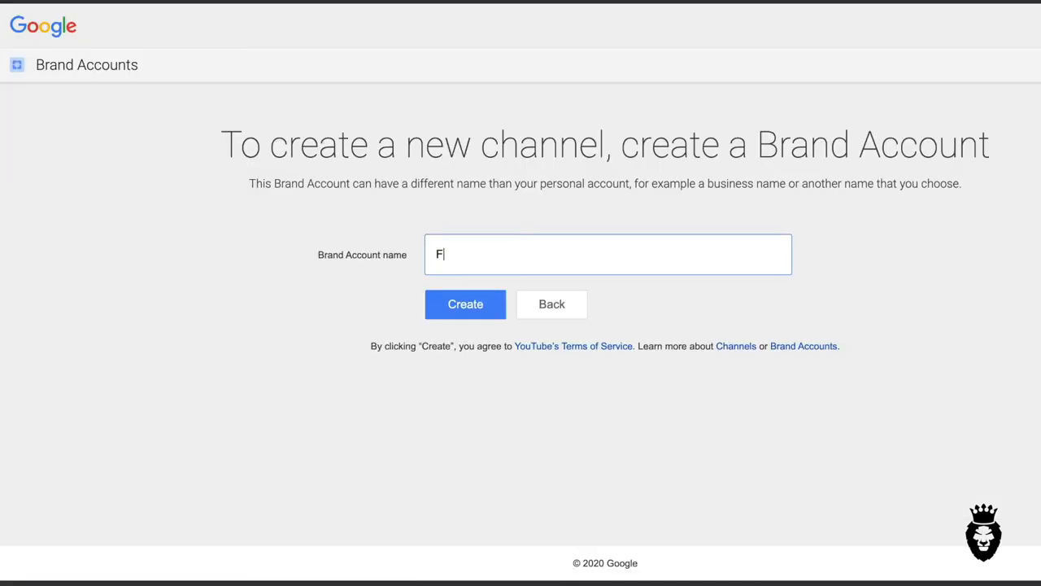
# Step: Name the new Brand Account 'FC Uni United' and create the channel
pyautogui.write('C Uni United')
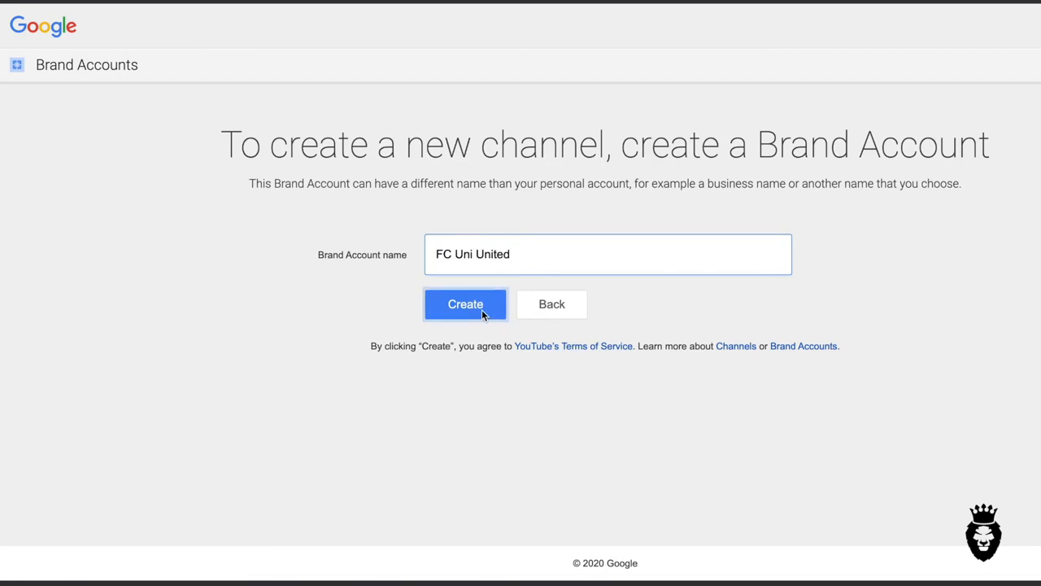
pyautogui.click(465, 303)
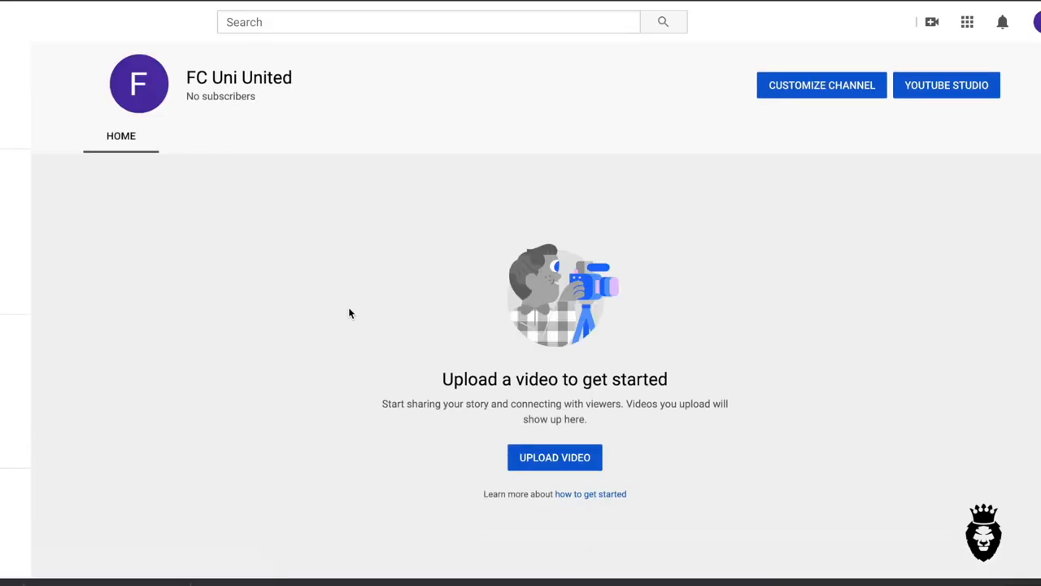
pyautogui.moveTo(651, 144)
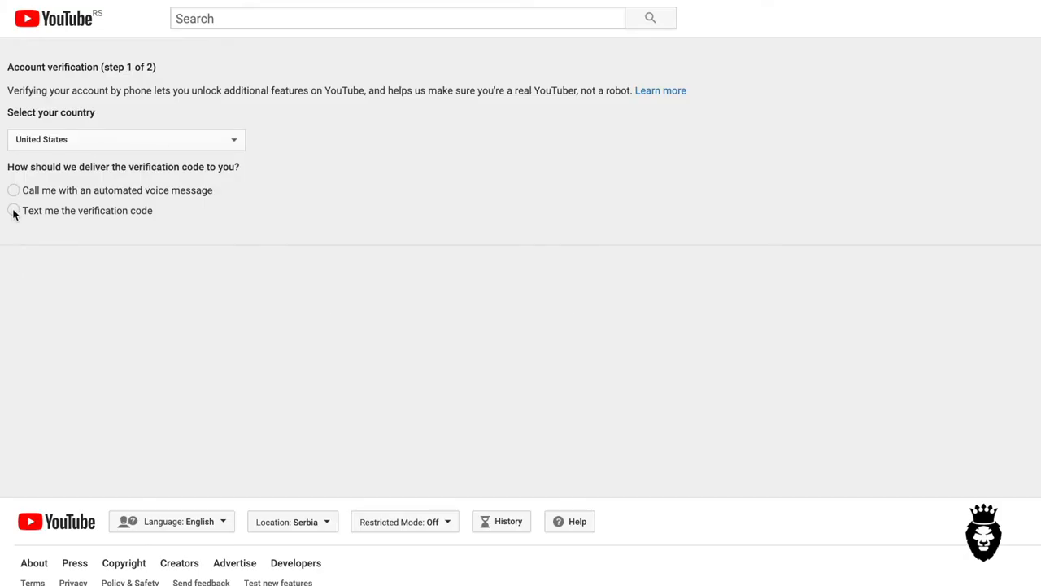
# Step: Choose to receive the verification code by text and enter the phone number
pyautogui.click(13, 210)
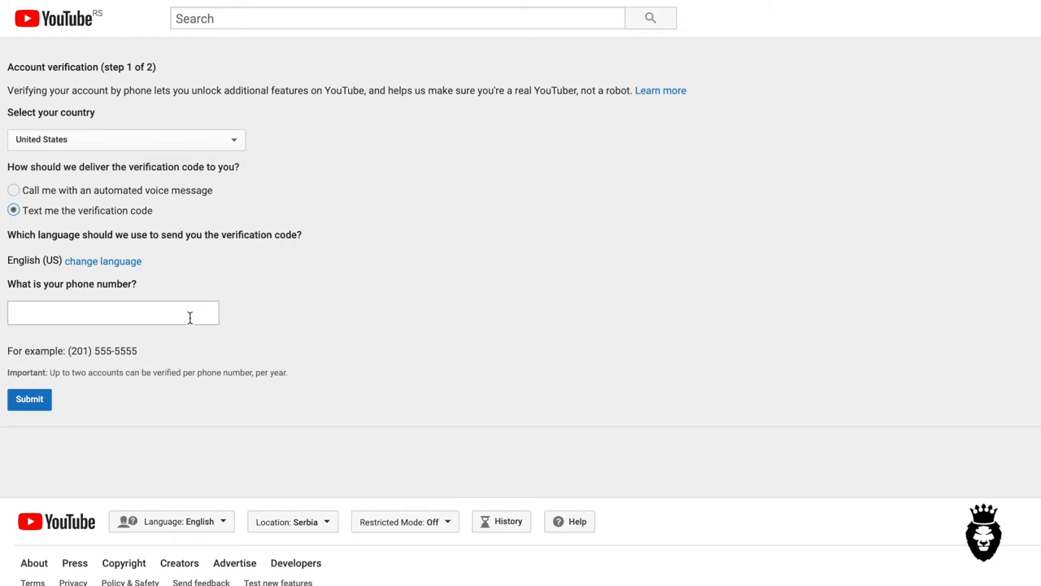
pyautogui.write('66087')
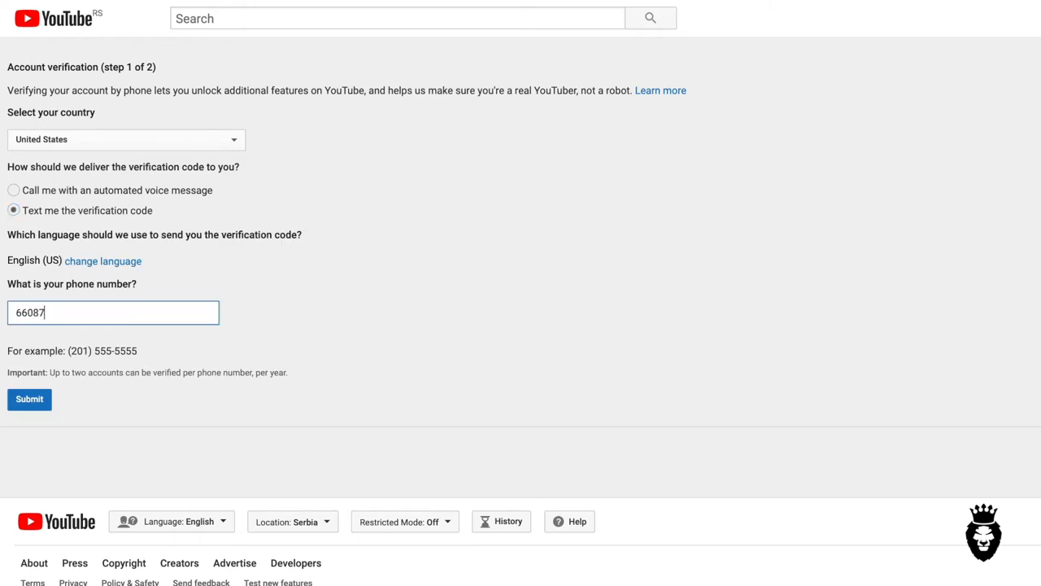
pyautogui.write('066')
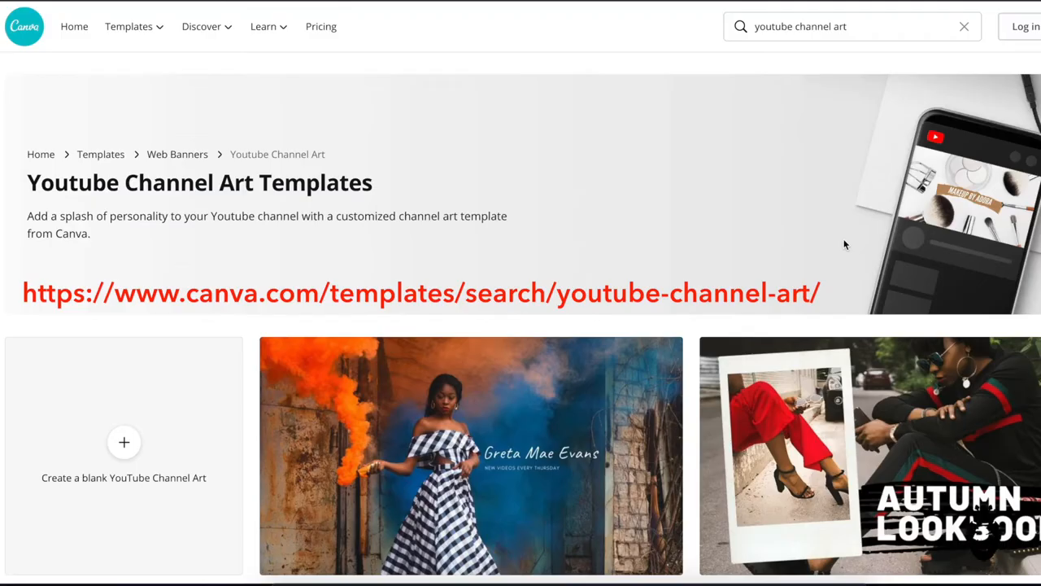
pyautogui.moveTo(814, 244)
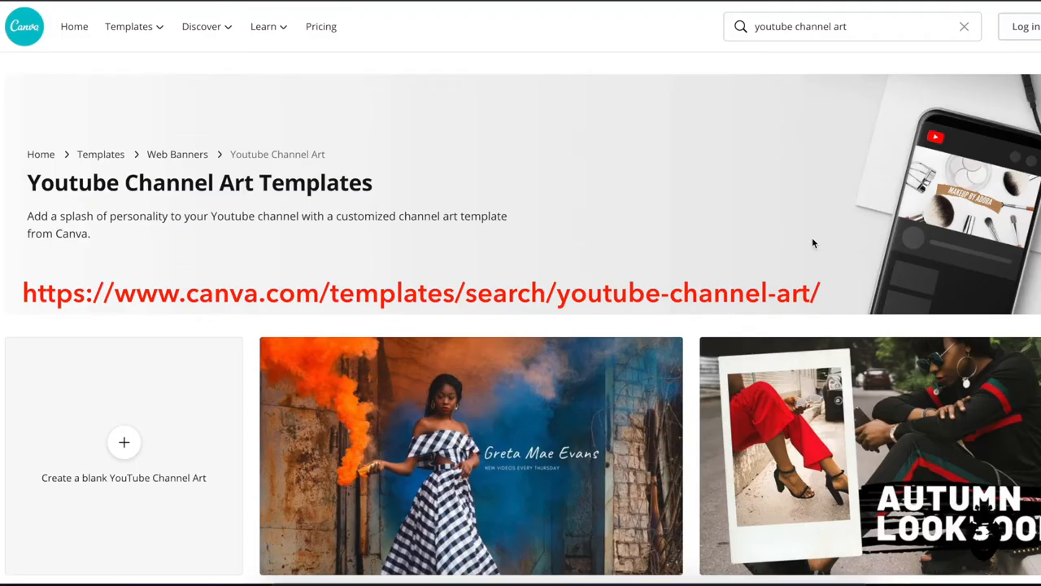
pyautogui.scroll(-3)
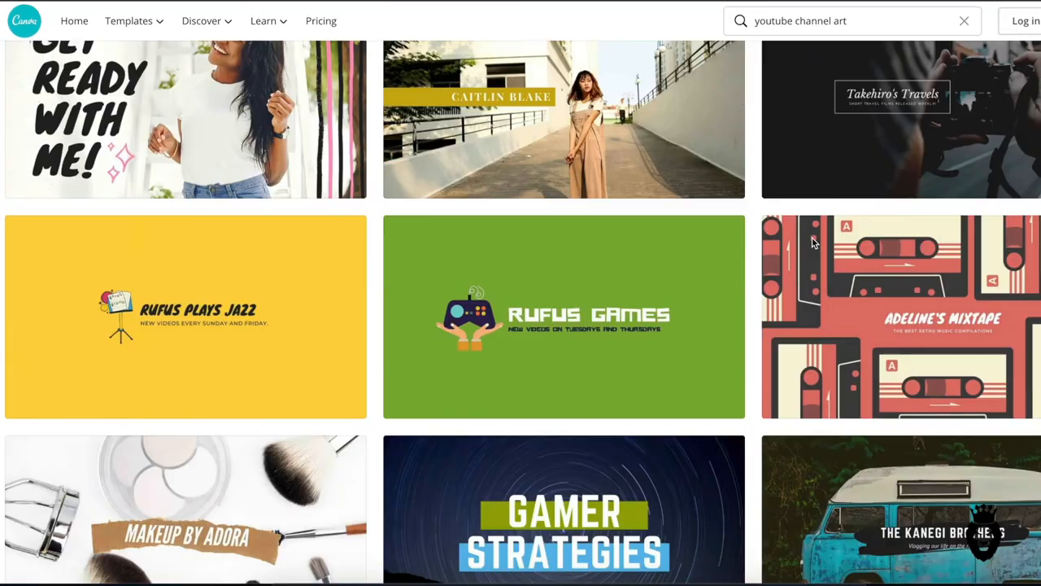
pyautogui.scroll(-3)
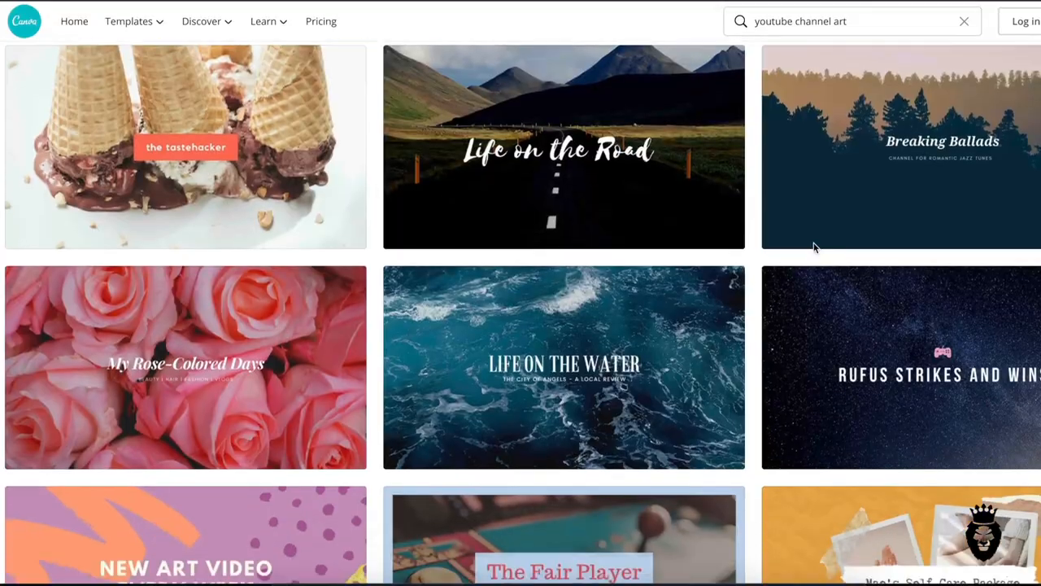
pyautogui.scroll(-3)
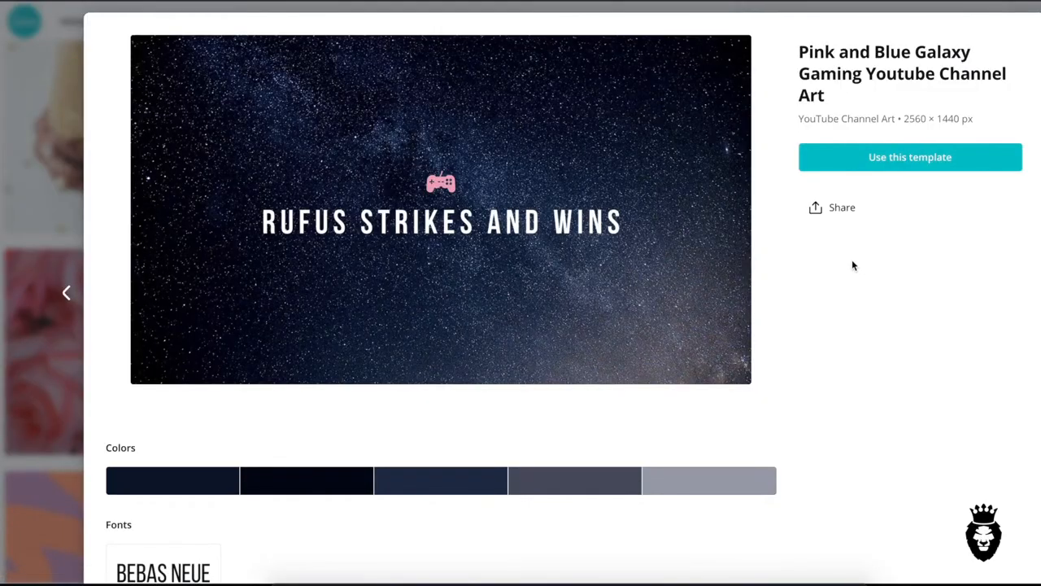
pyautogui.moveTo(850, 157)
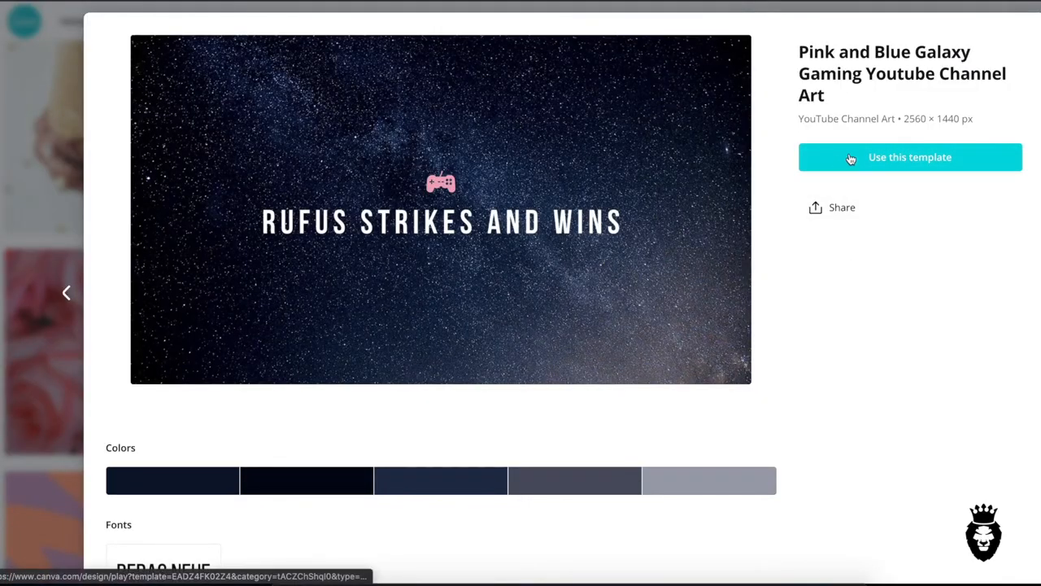
# Step: Start a design from the galaxy template and retitle it 'FC UNI UNITED'
pyautogui.click(910, 157)
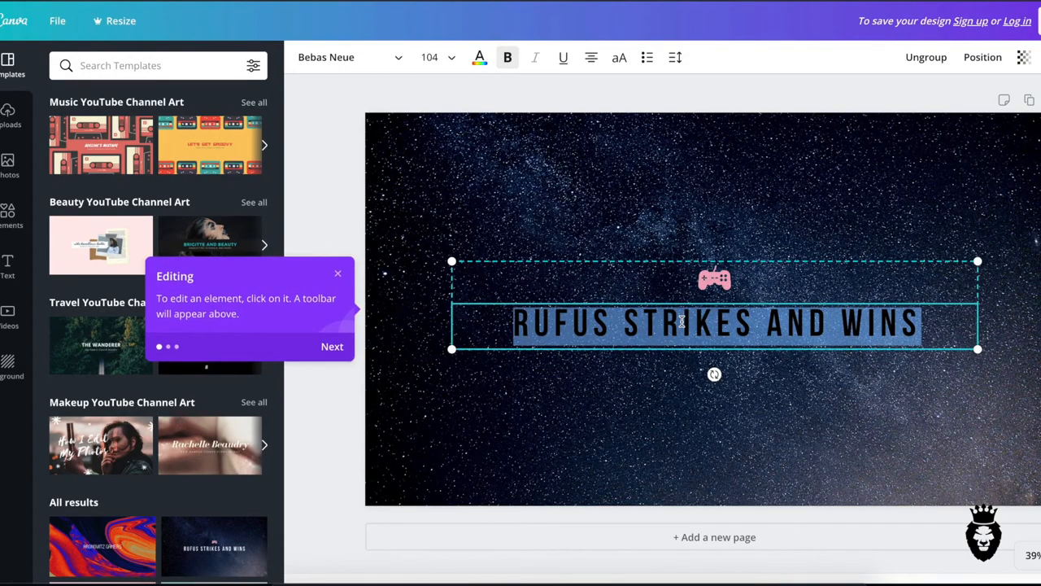
pyautogui.write('FC')
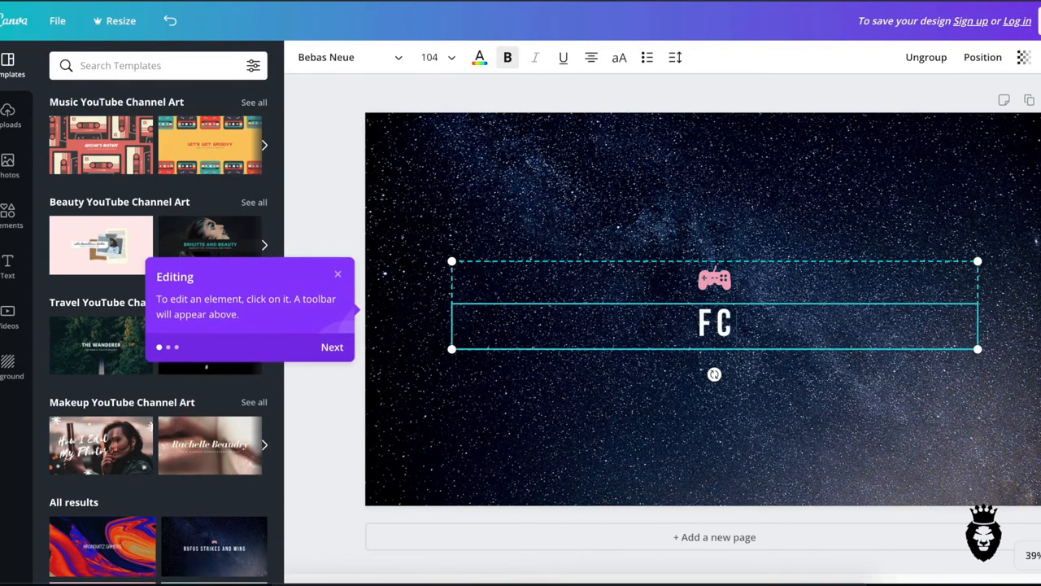
pyautogui.write('UNI UNITED')
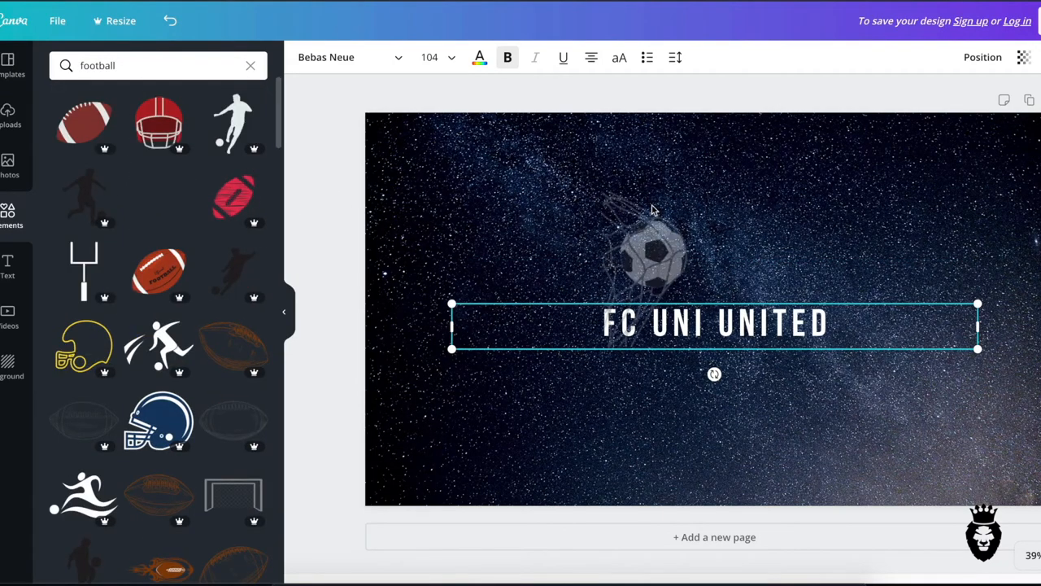
pyautogui.click(150, 195)
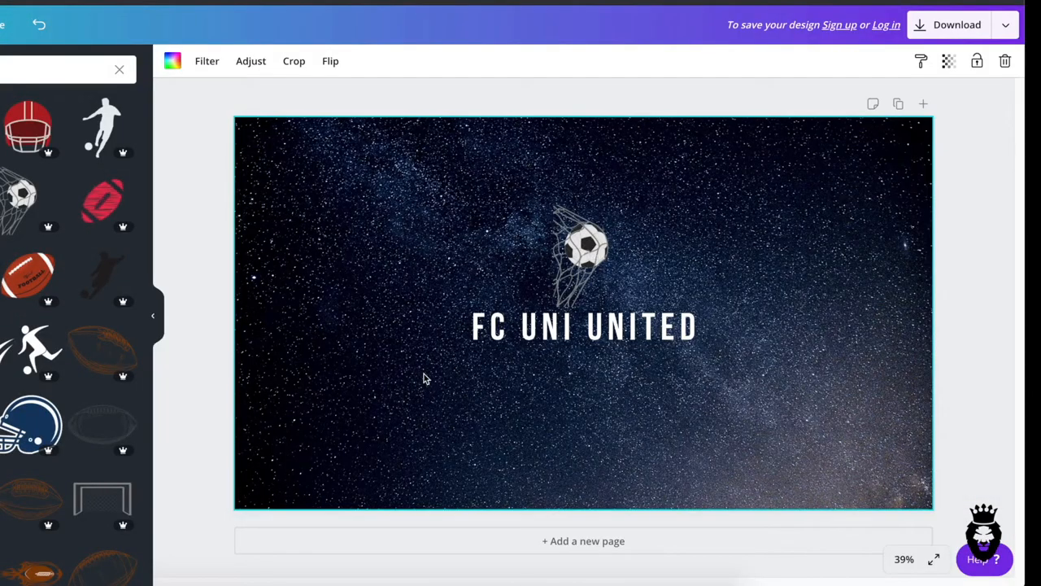
pyautogui.moveTo(788, 160)
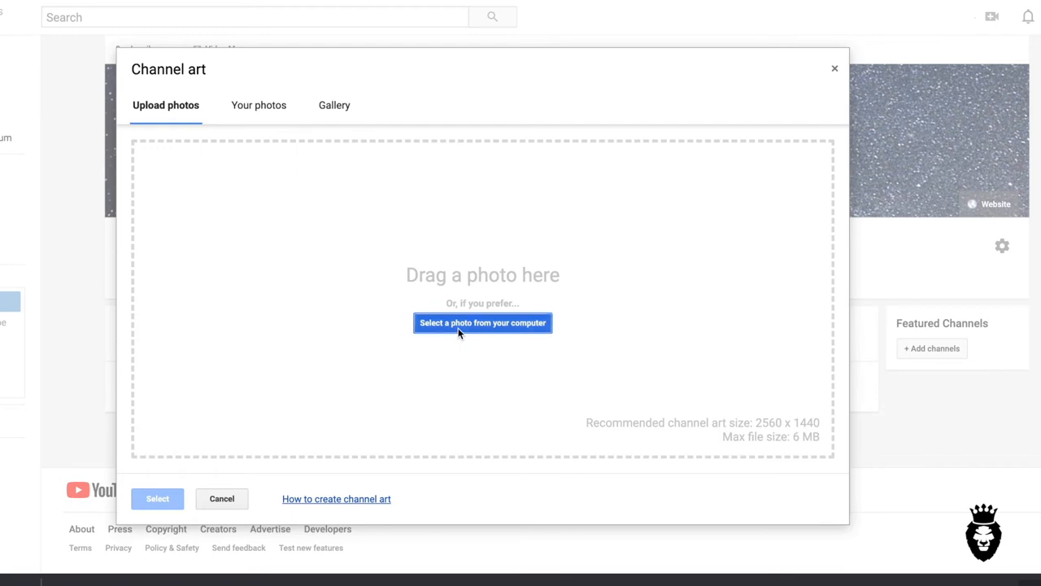
# Step: Upload youtubecover.jpg from the computer as the channel art
pyautogui.click(483, 322)
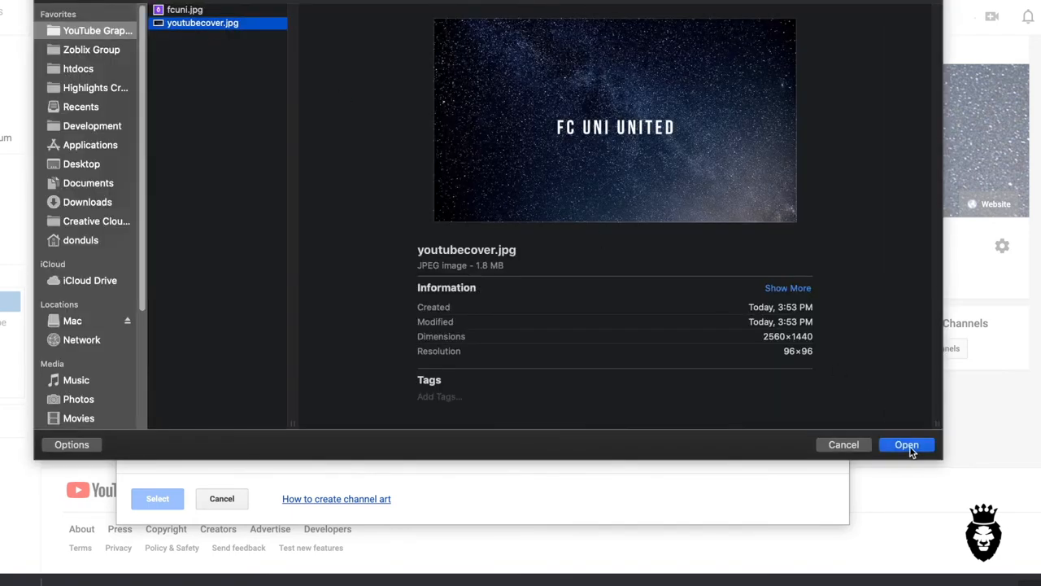
pyautogui.click(906, 444)
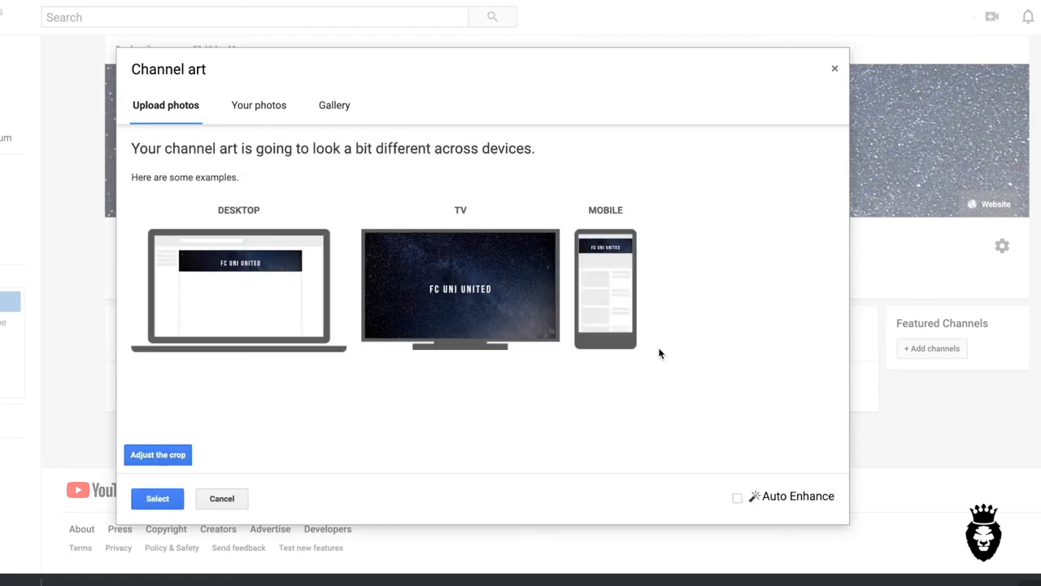
pyautogui.moveTo(212, 225)
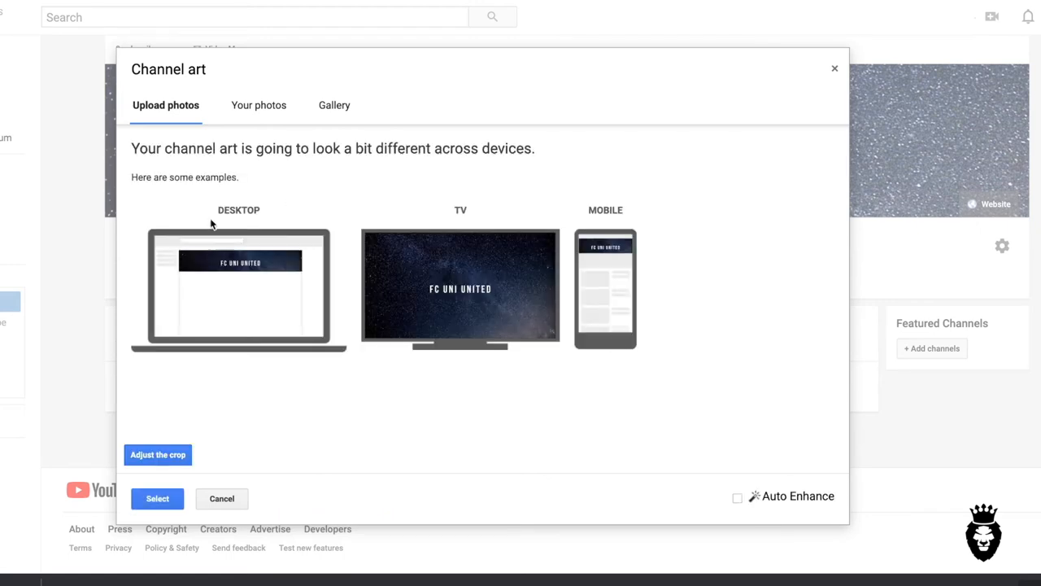
pyautogui.moveTo(603, 468)
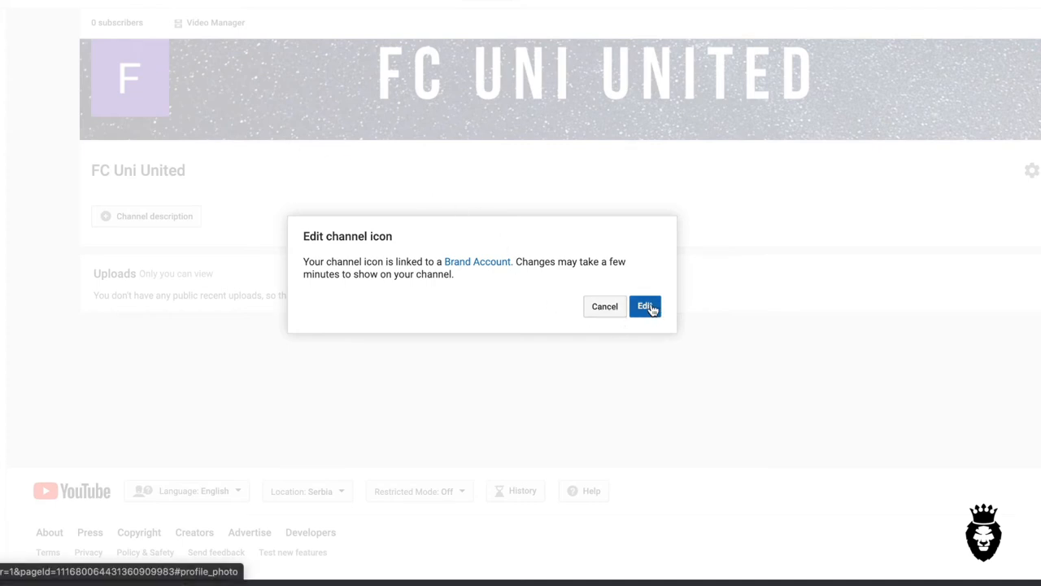
# Step: Set the purple crowned-lion logo image as the channel icon
pyautogui.click(644, 306)
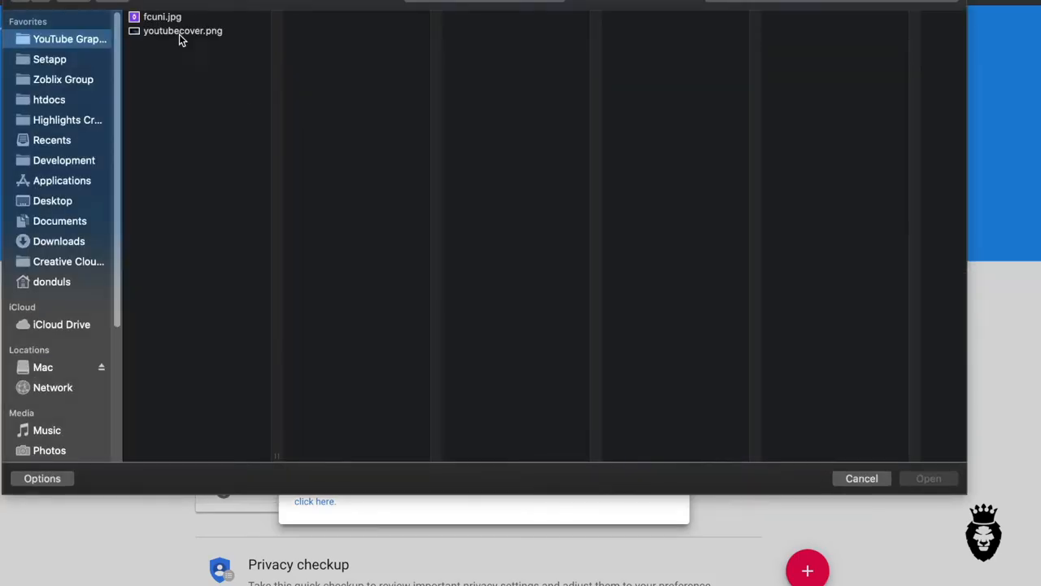
pyautogui.click(183, 31)
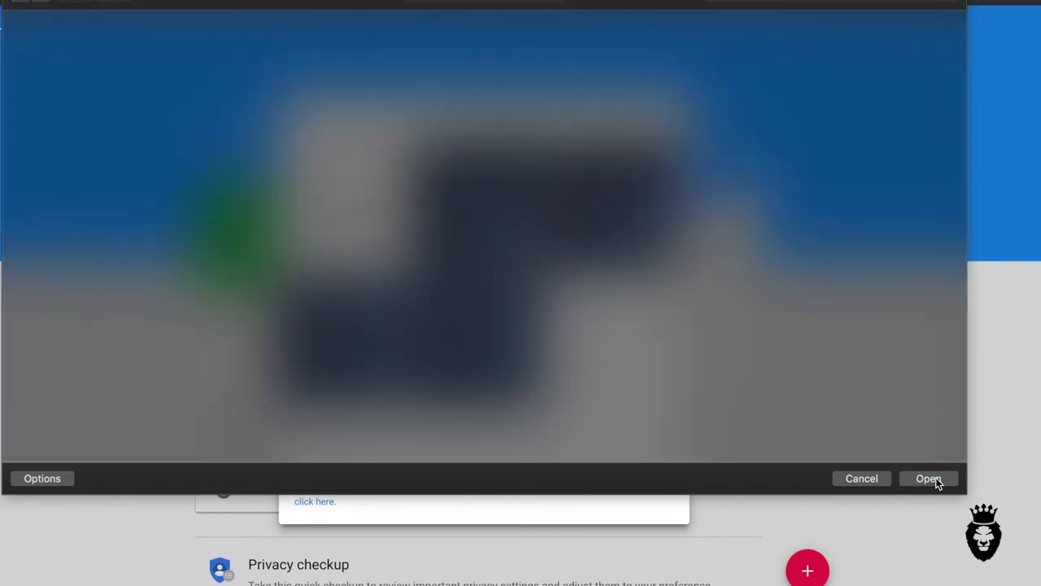
pyautogui.click(928, 478)
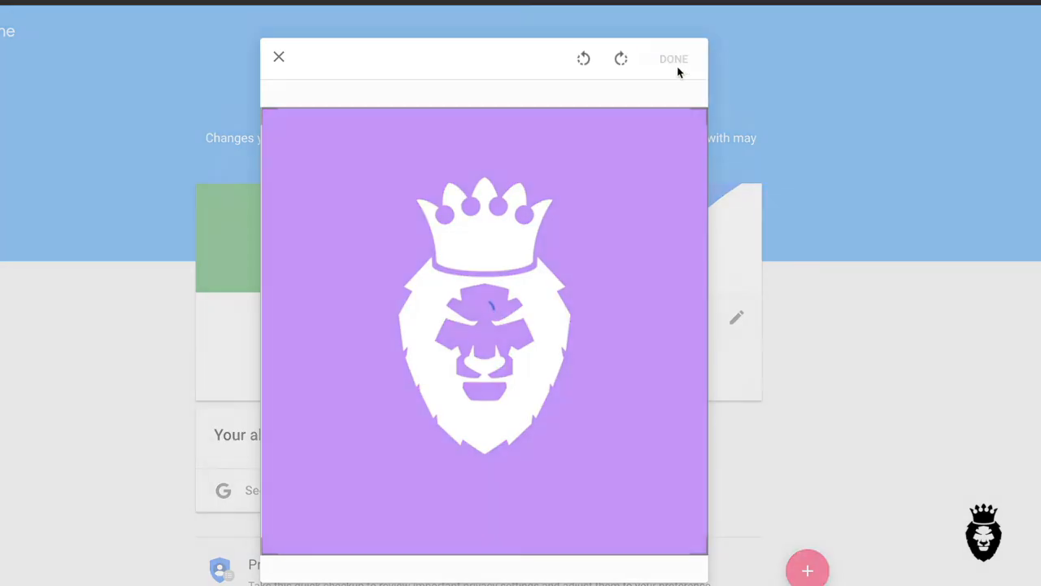
pyautogui.click(674, 58)
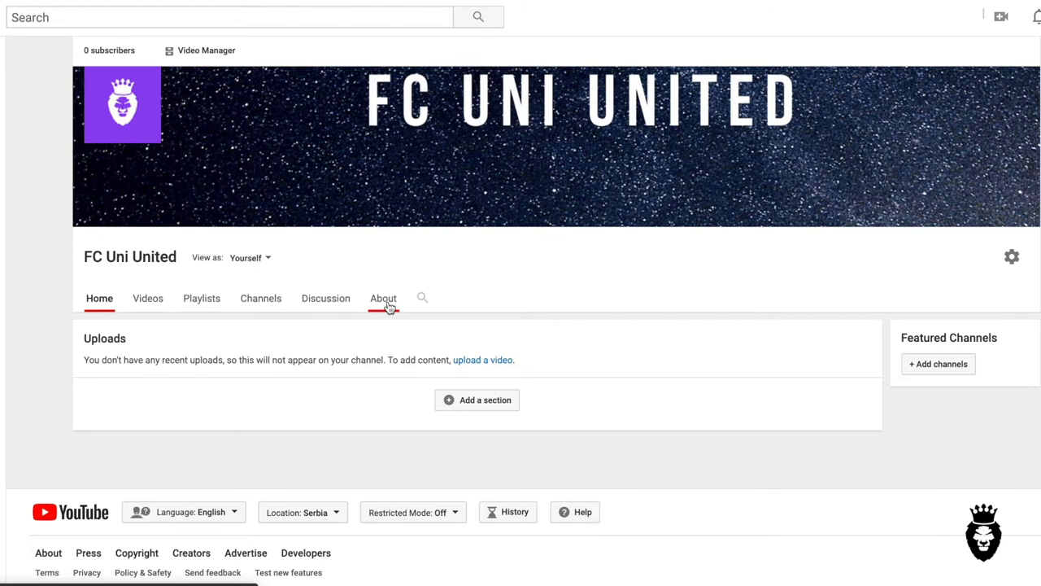
# Step: Paste the prepared team description into the About page and save it
pyautogui.click(383, 297)
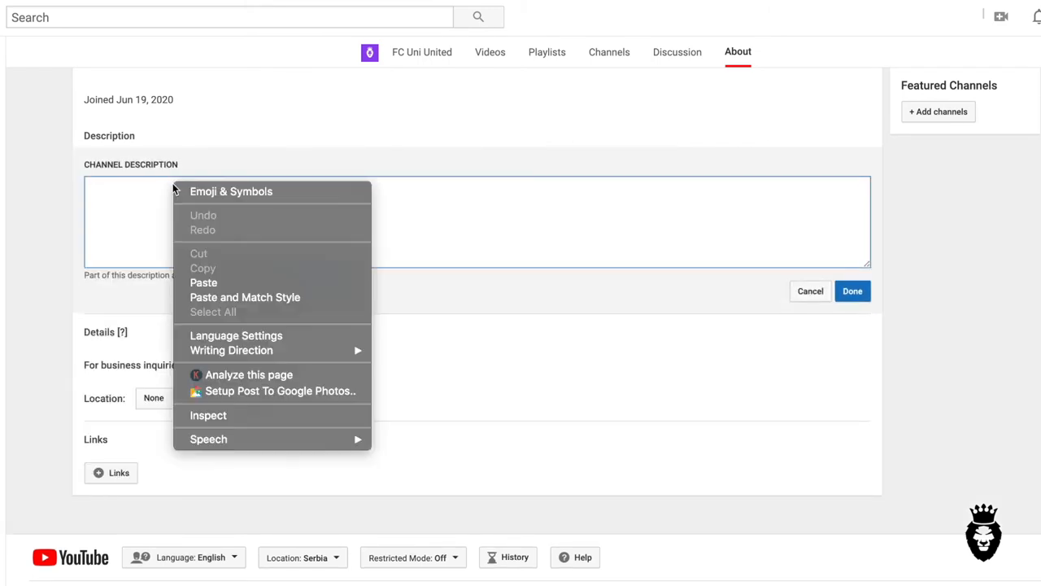
pyautogui.click(203, 282)
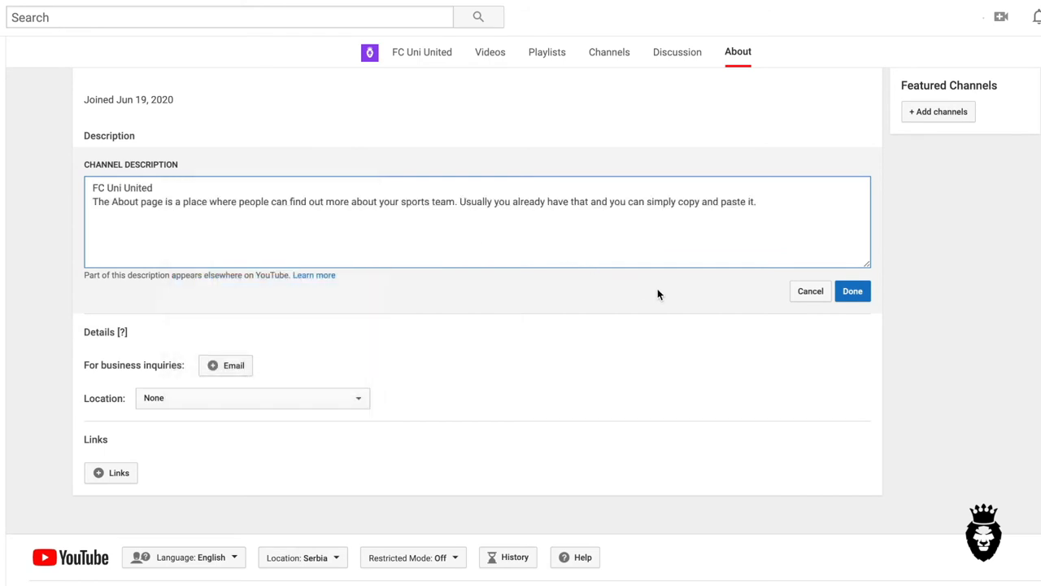
pyautogui.click(851, 291)
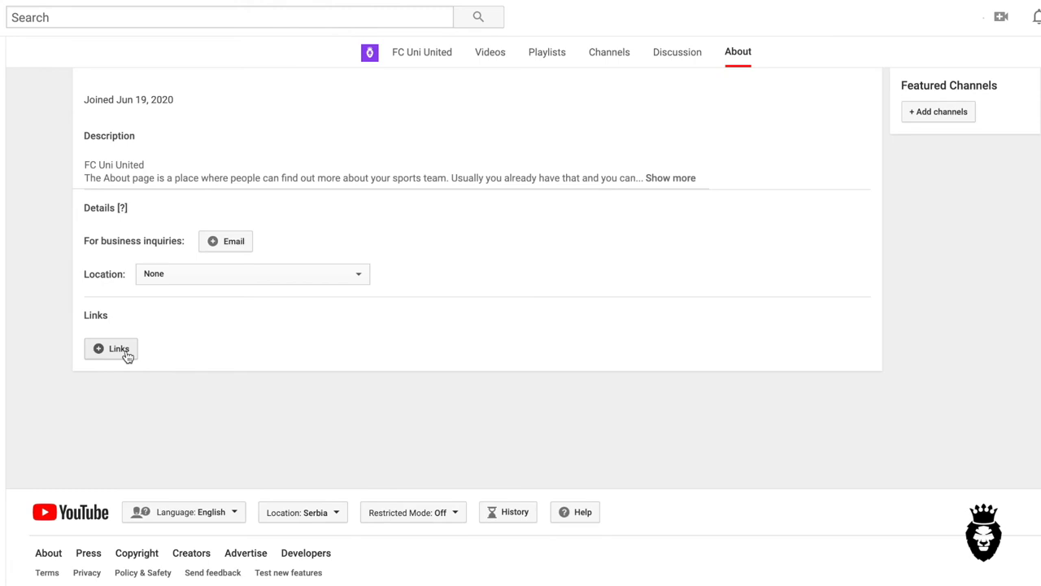
pyautogui.click(110, 348)
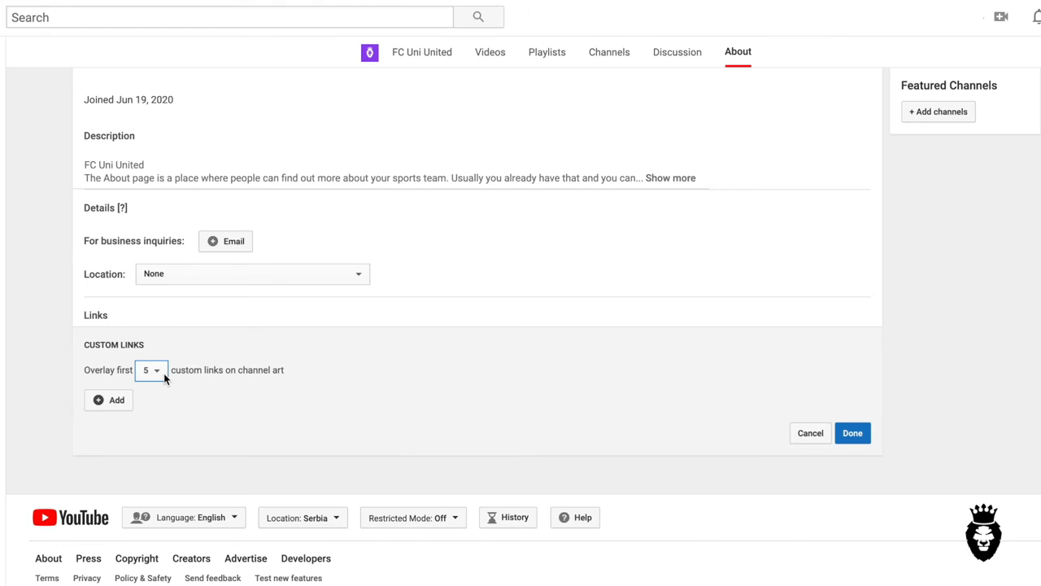
pyautogui.click(109, 399)
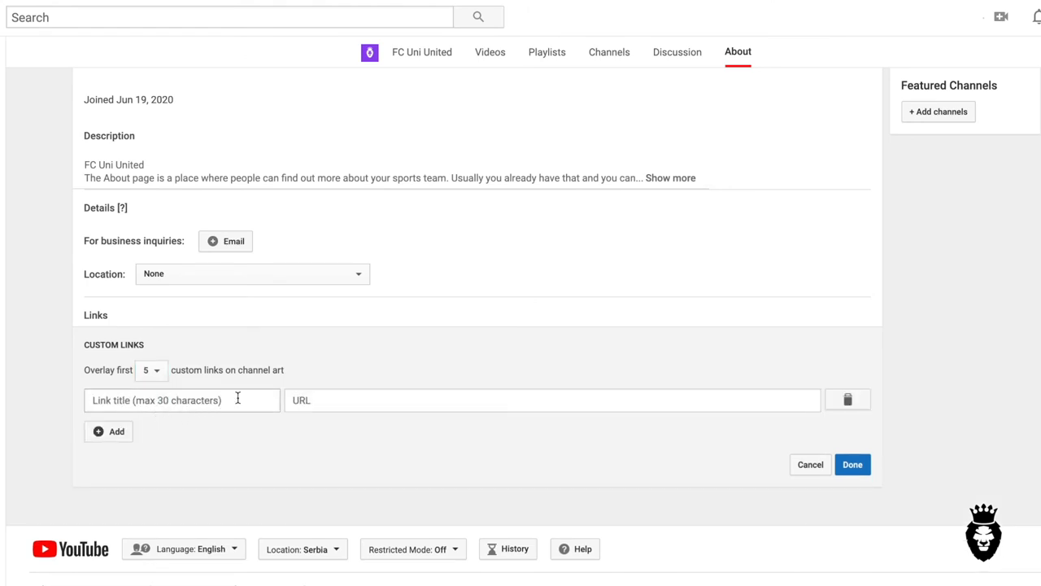
pyautogui.write('We')
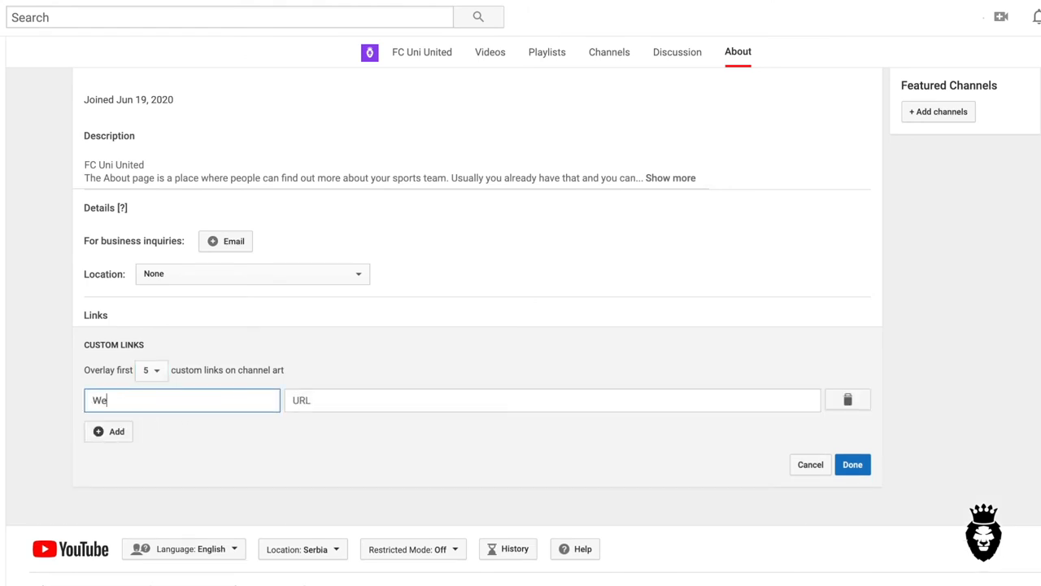
pyautogui.write('https://unihigh')
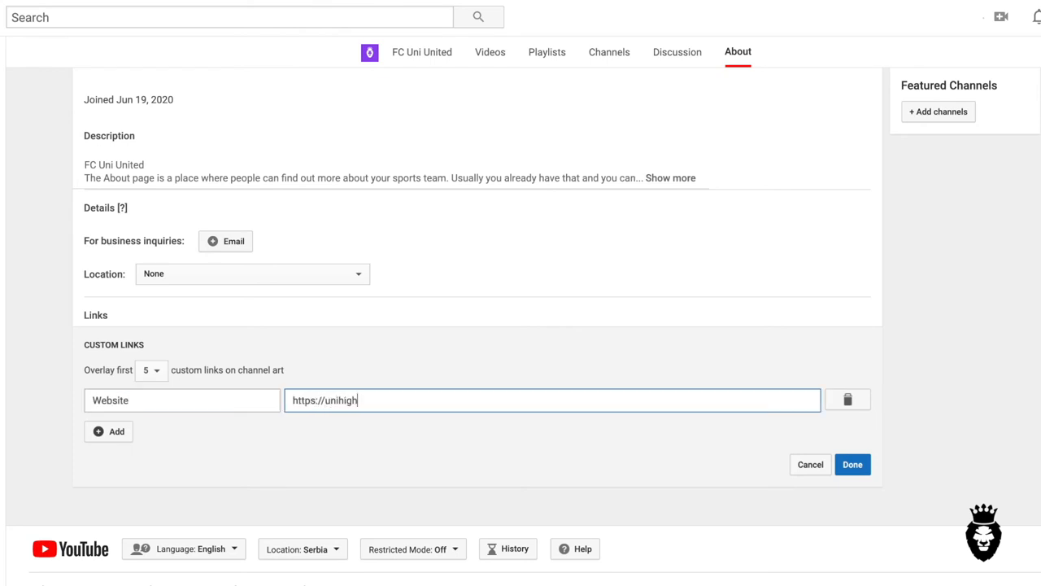
pyautogui.write('lights.com')
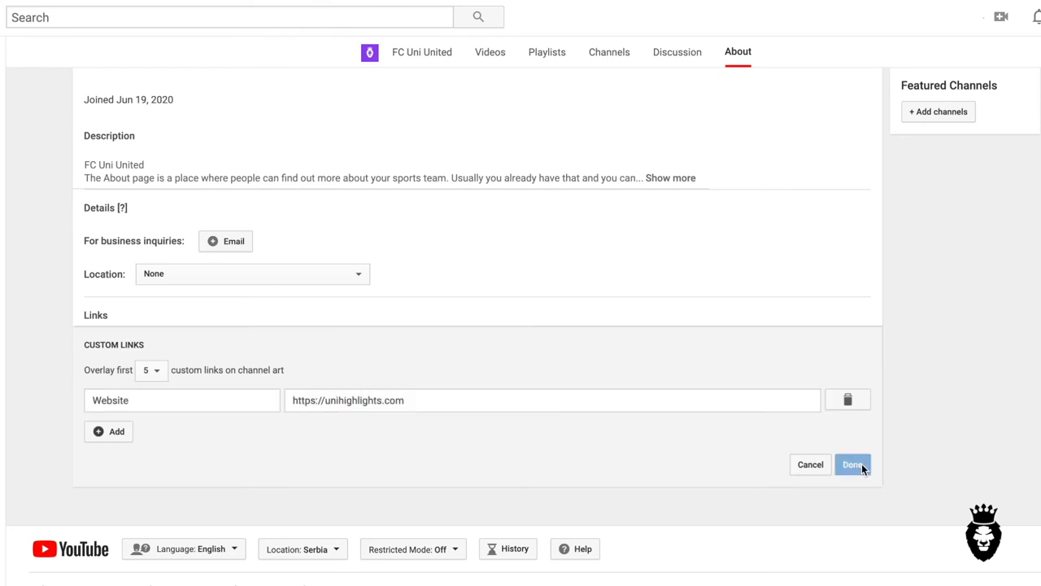
pyautogui.click(852, 464)
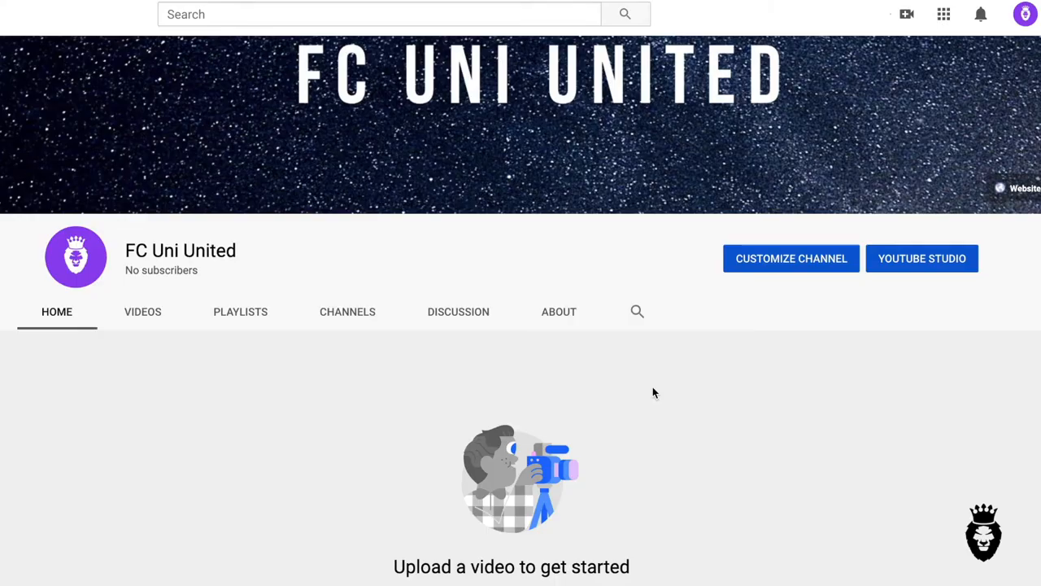
pyautogui.moveTo(906, 14)
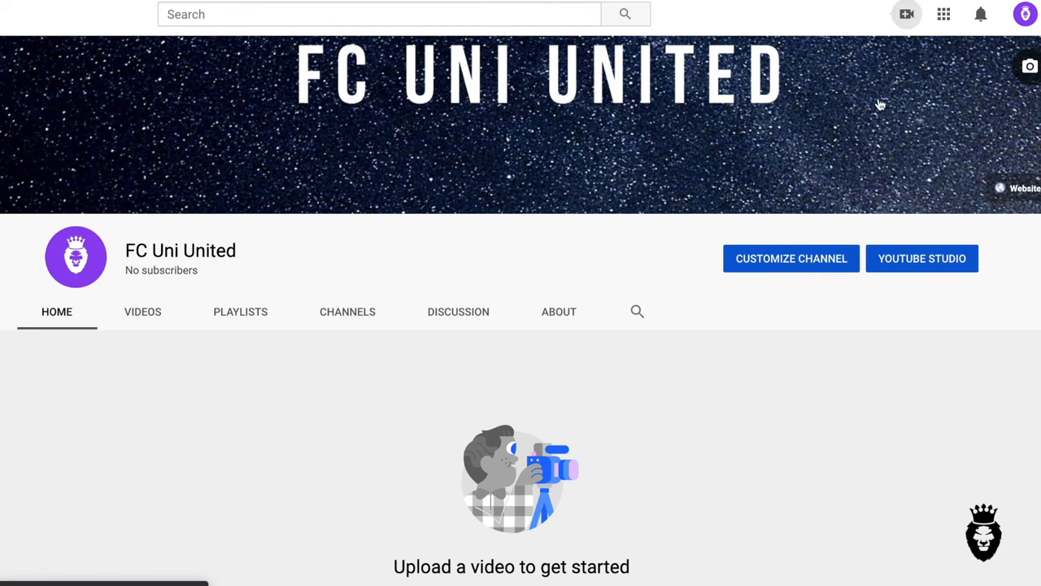
pyautogui.moveTo(650, 315)
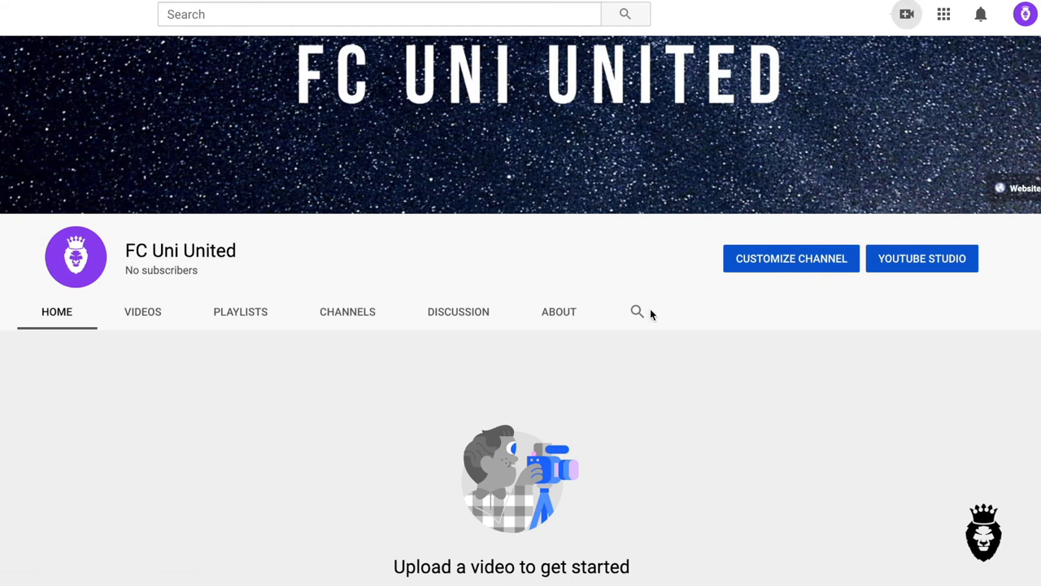
# Step: Select the match video file 'Full Match Link.mp4' for upload
pyautogui.click(906, 14)
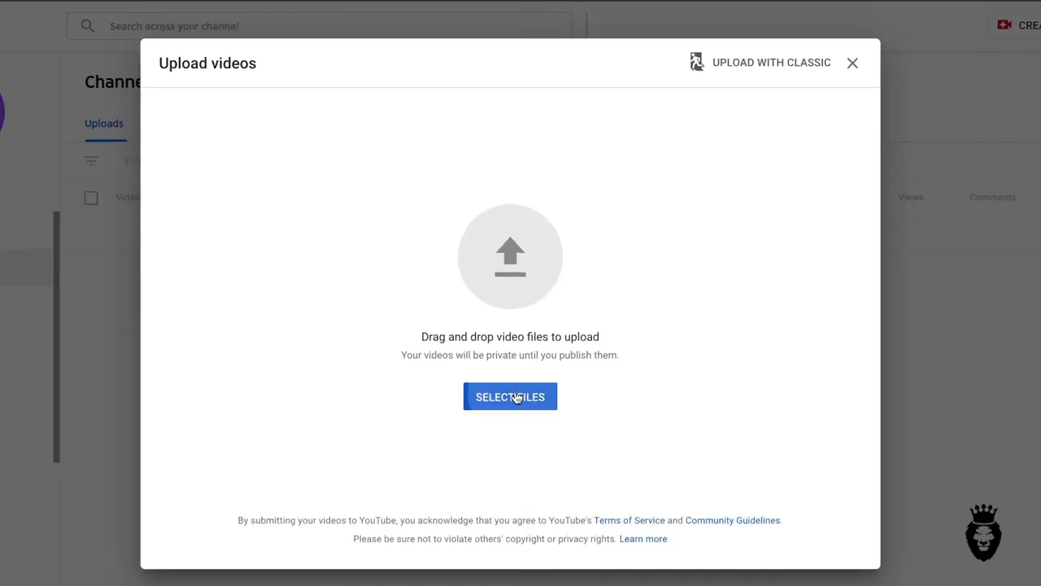
pyautogui.click(510, 396)
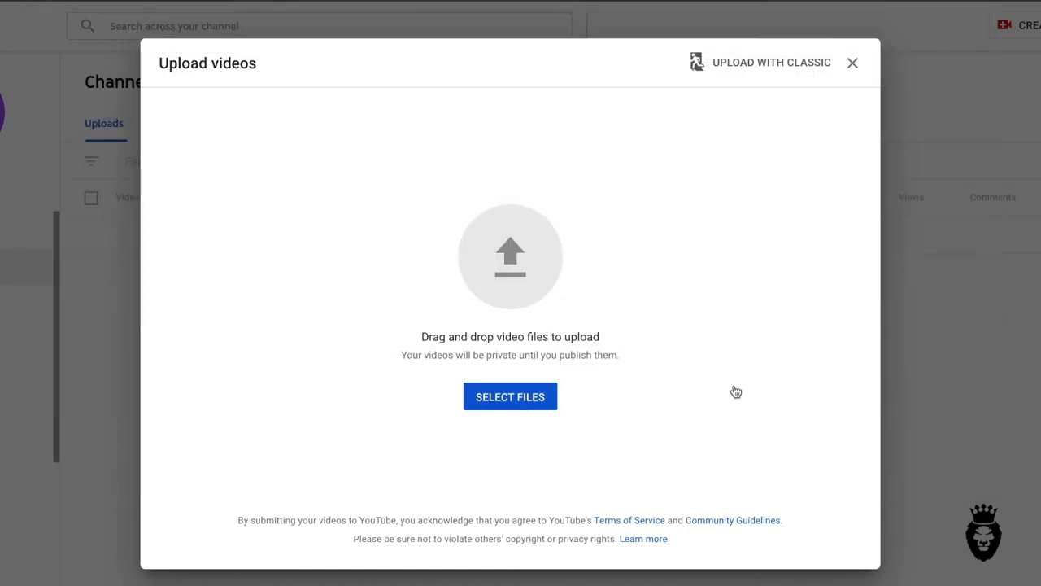
pyautogui.click(510, 396)
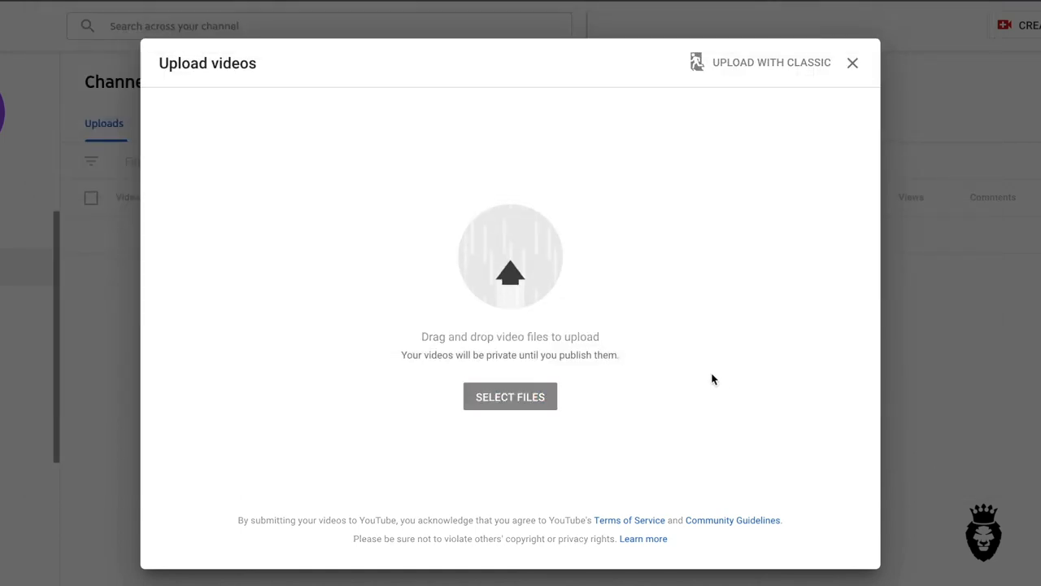
pyautogui.click(510, 396)
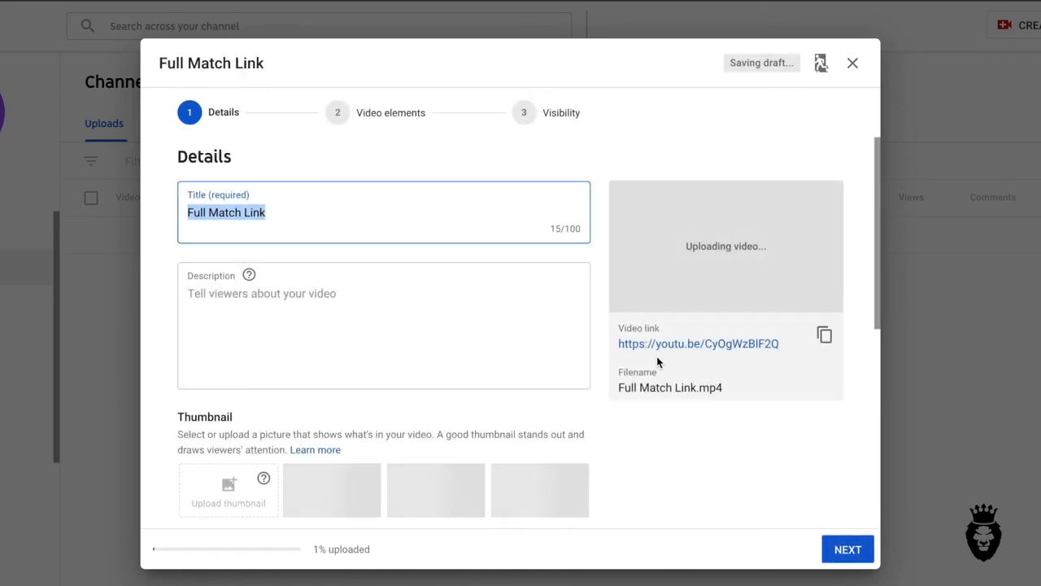
# Step: Title the upload 'FC Uni United 2-0 Lo United' and type a short explanatory description
pyautogui.write('FC Uni United 2-0')
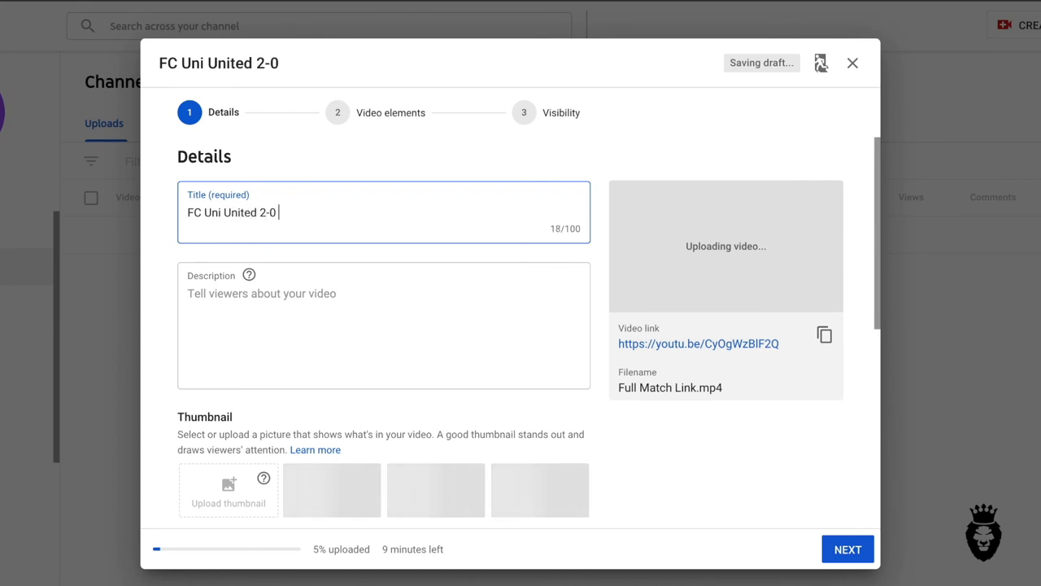
pyautogui.write('Lo Unit')
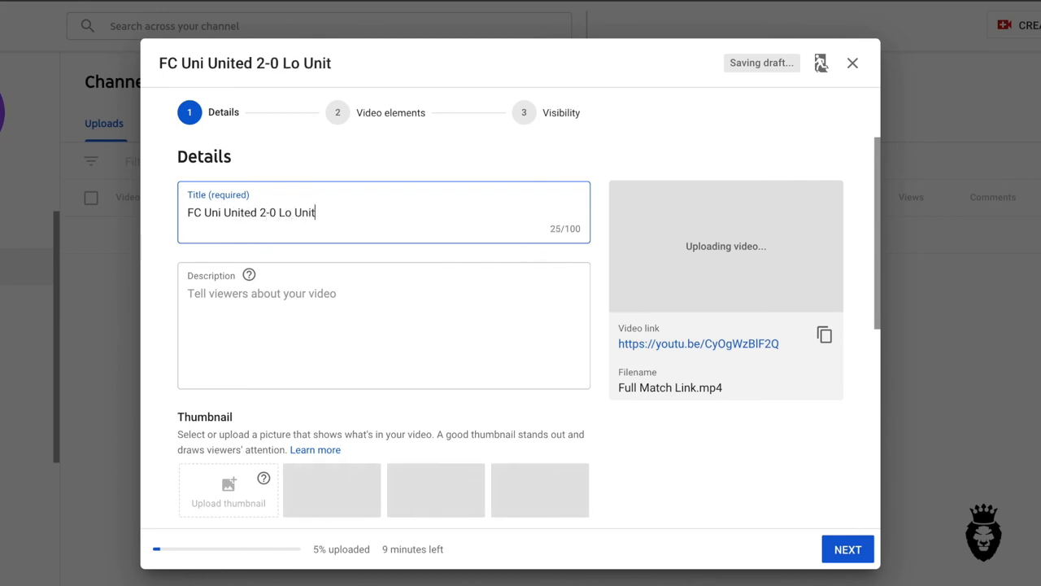
pyautogui.write('ed')
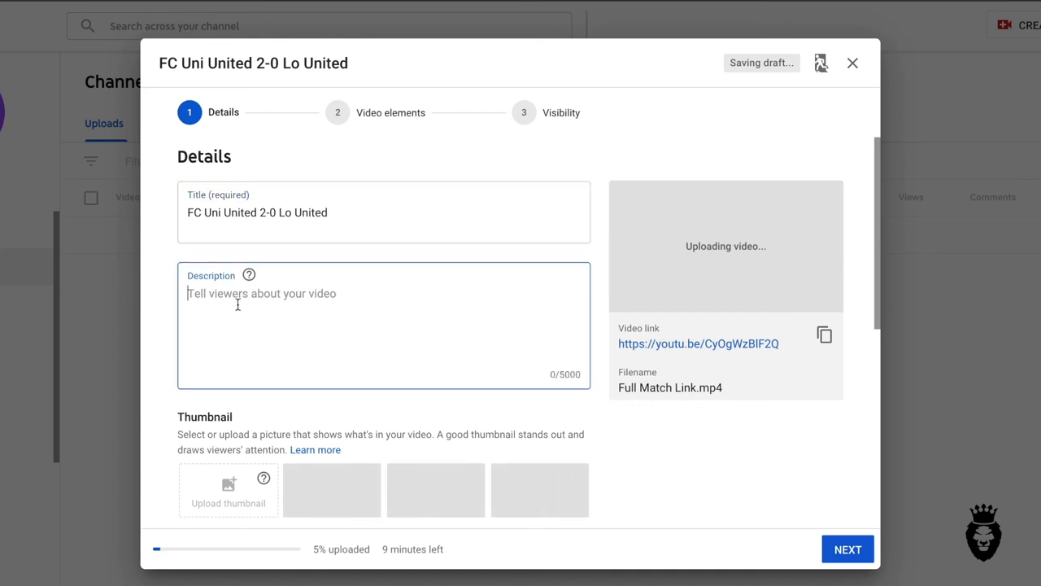
pyautogui.write('This is the field where you put what your video is about. It needs to have at less than 5000 characters.')
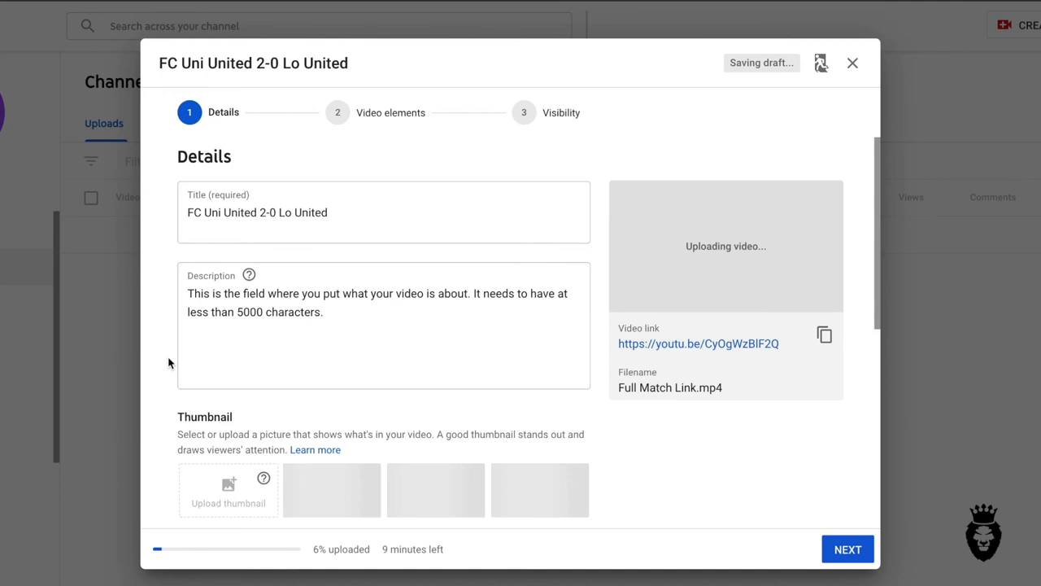
pyautogui.scroll(-3)
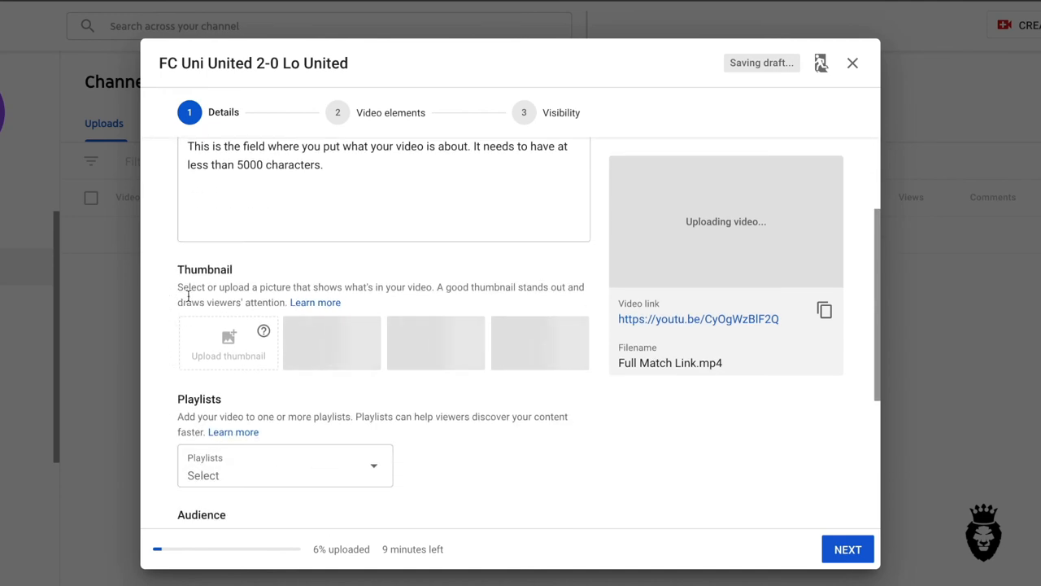
pyautogui.scroll(-3)
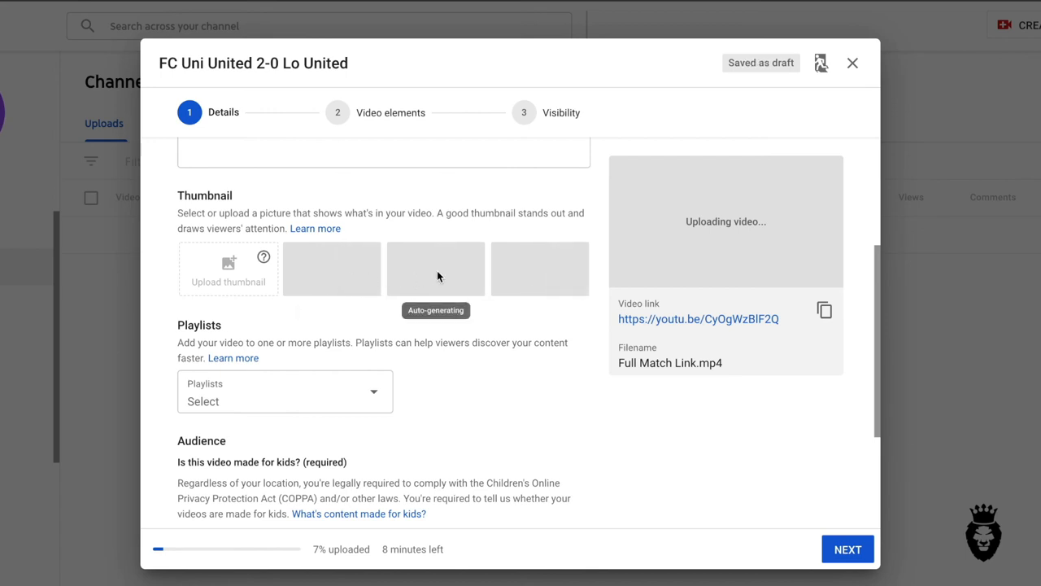
pyautogui.moveTo(546, 275)
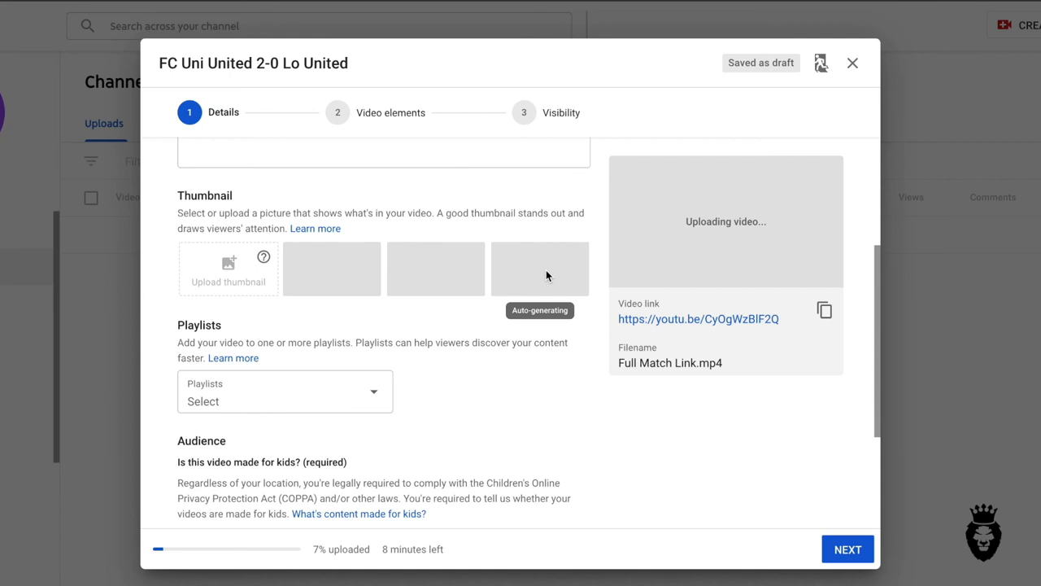
pyautogui.moveTo(460, 391)
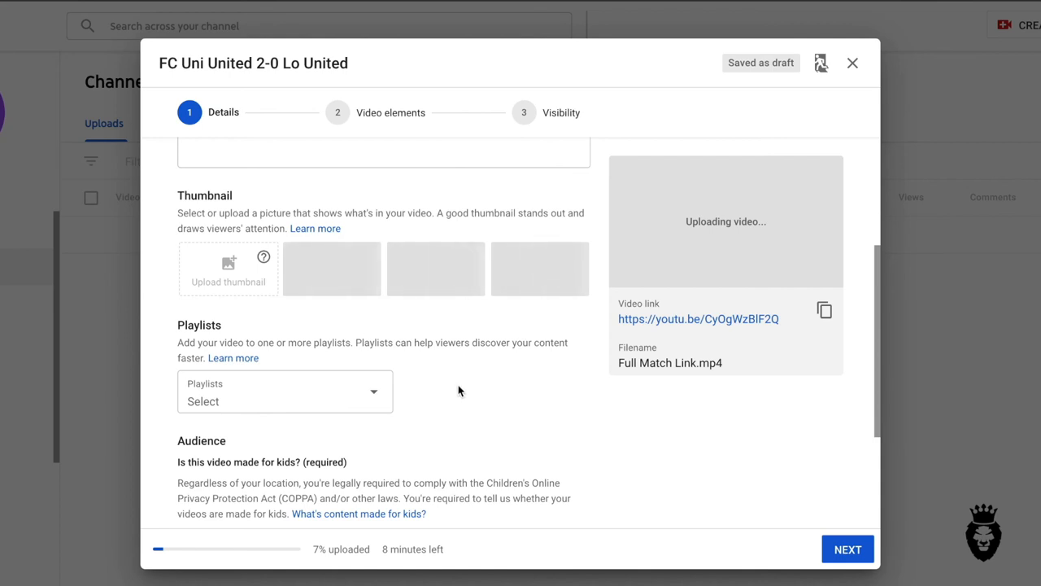
pyautogui.scroll(-3)
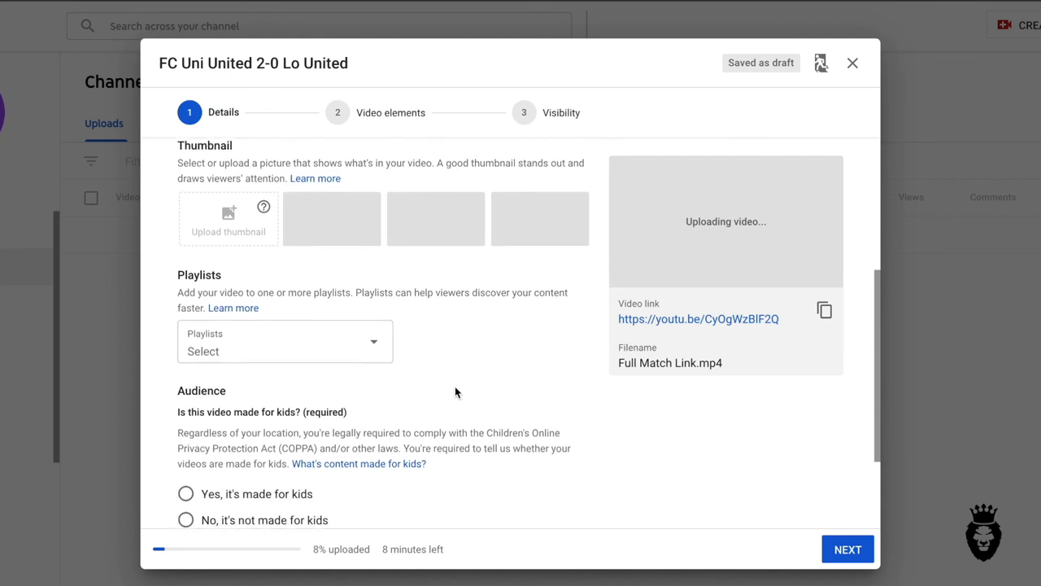
pyautogui.scroll(-3)
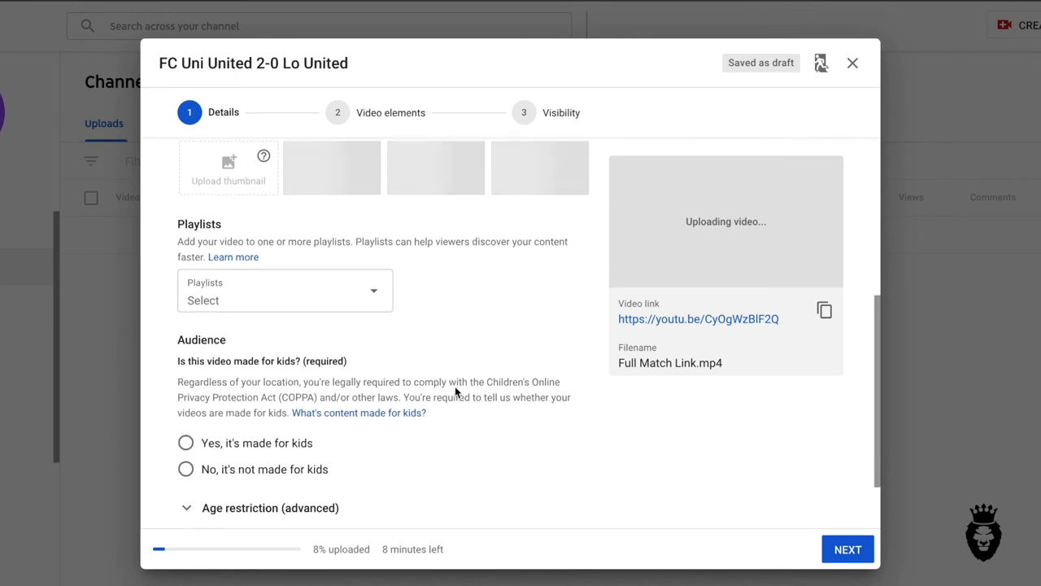
pyautogui.moveTo(417, 252)
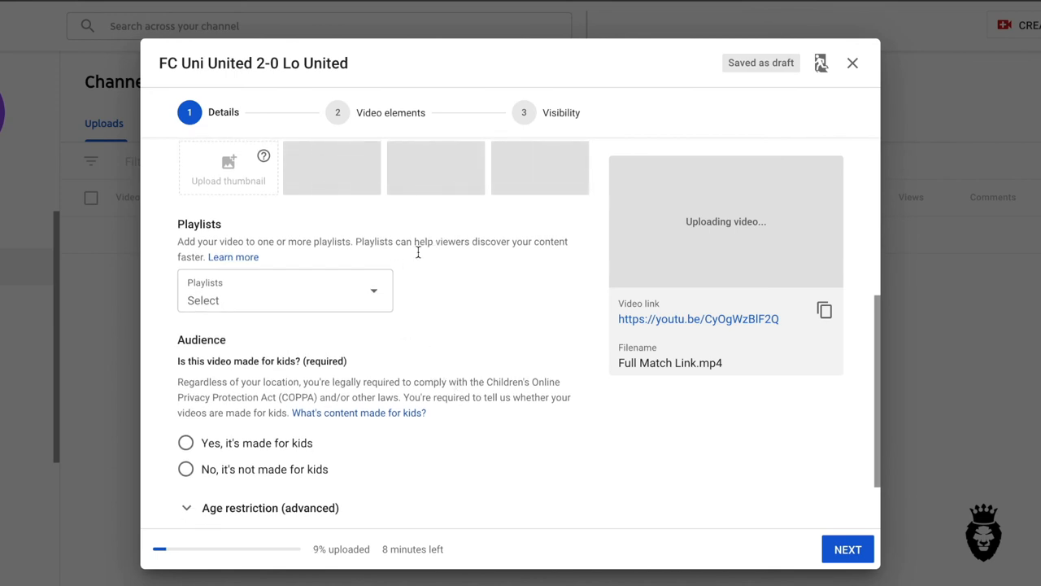
pyautogui.scroll(-3)
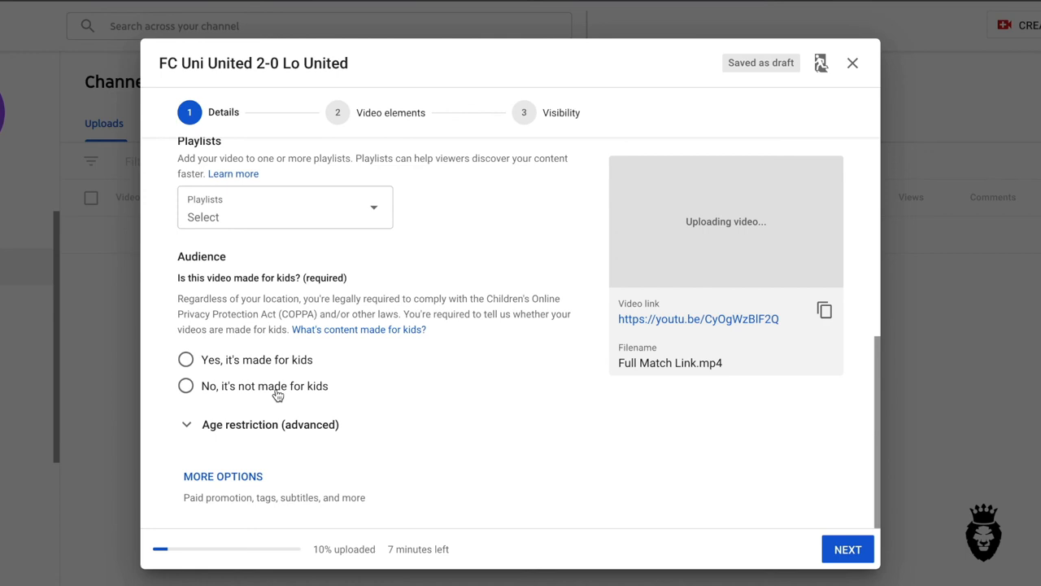
pyautogui.moveTo(277, 395)
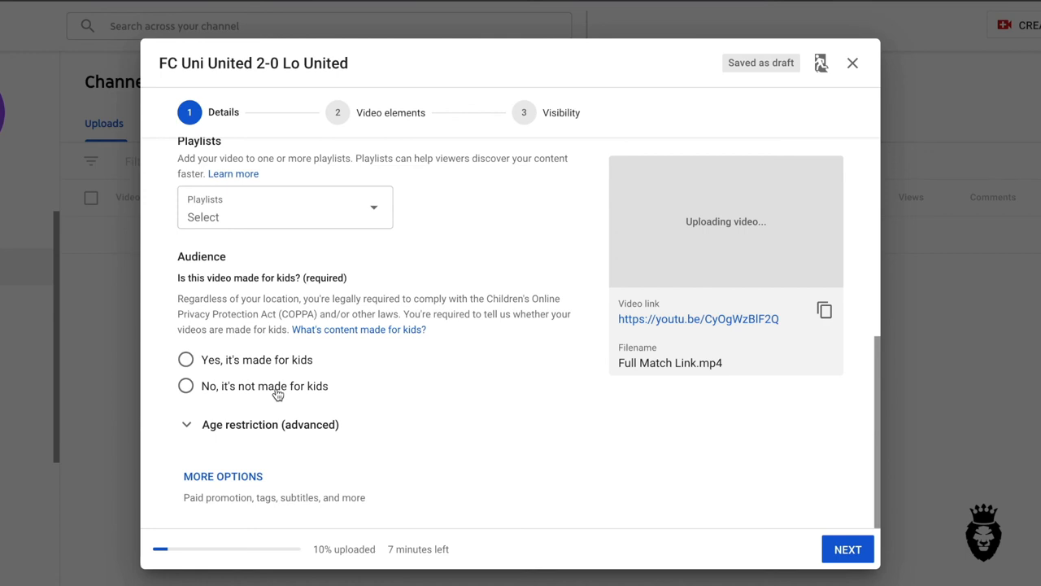
# Step: Mark the video 'No, it's not made for kids' and show the extra options
pyautogui.click(186, 386)
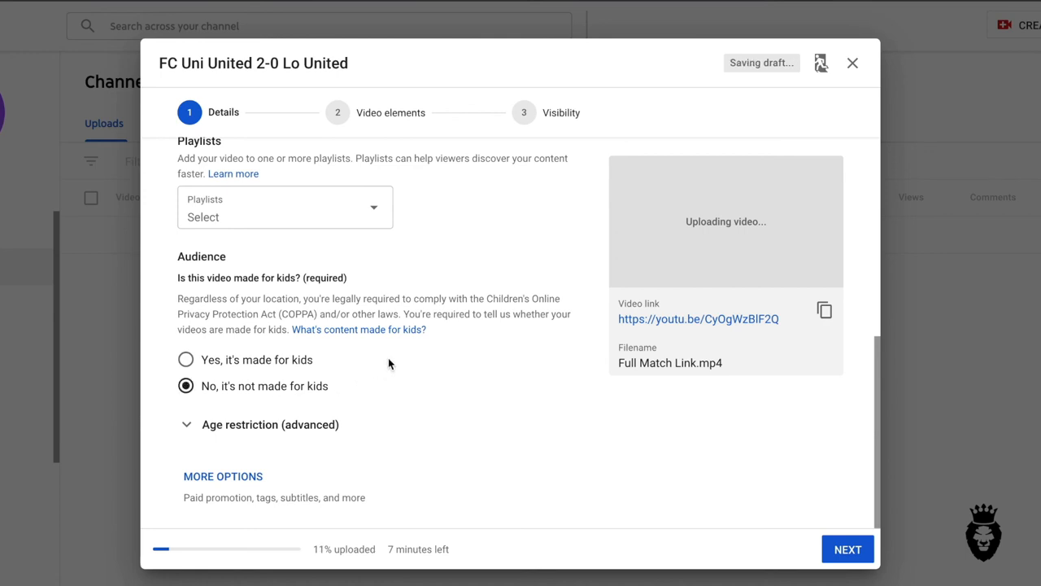
pyautogui.moveTo(290, 450)
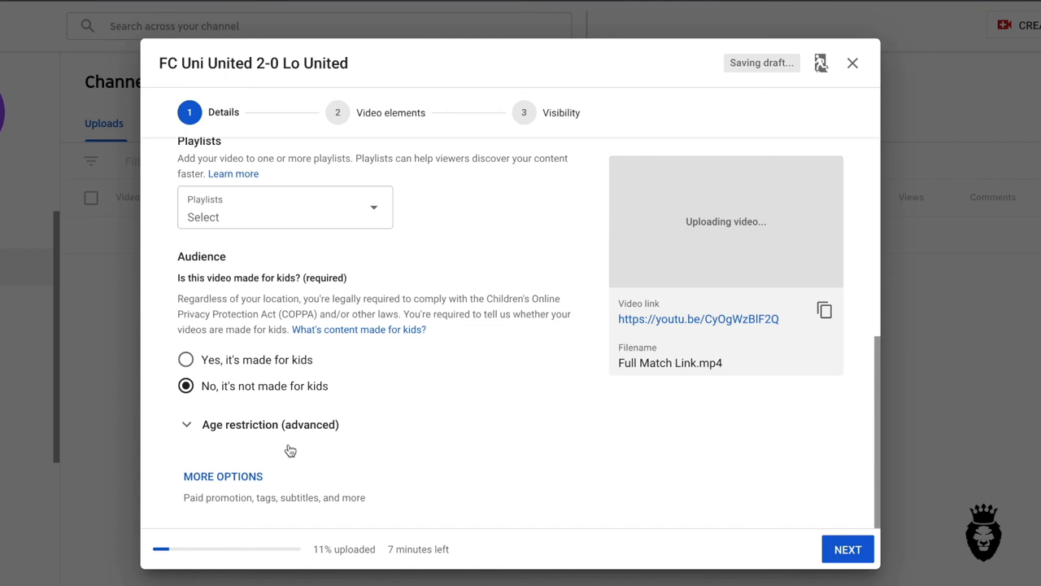
pyautogui.click(222, 476)
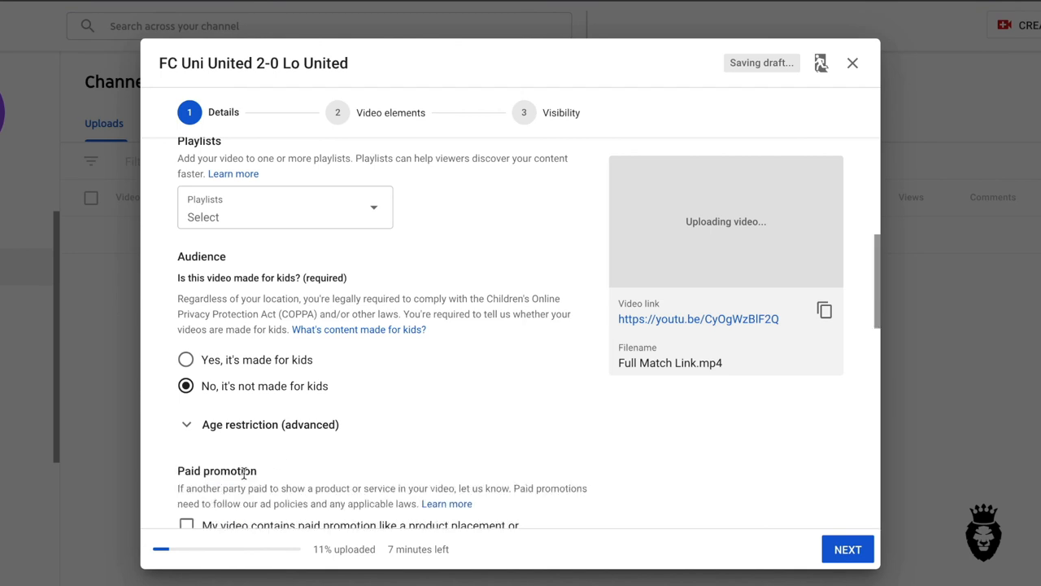
# Step: Add the tags 'uni united highlights' and 'lo united highliights' to the video
pyautogui.scroll(-3)
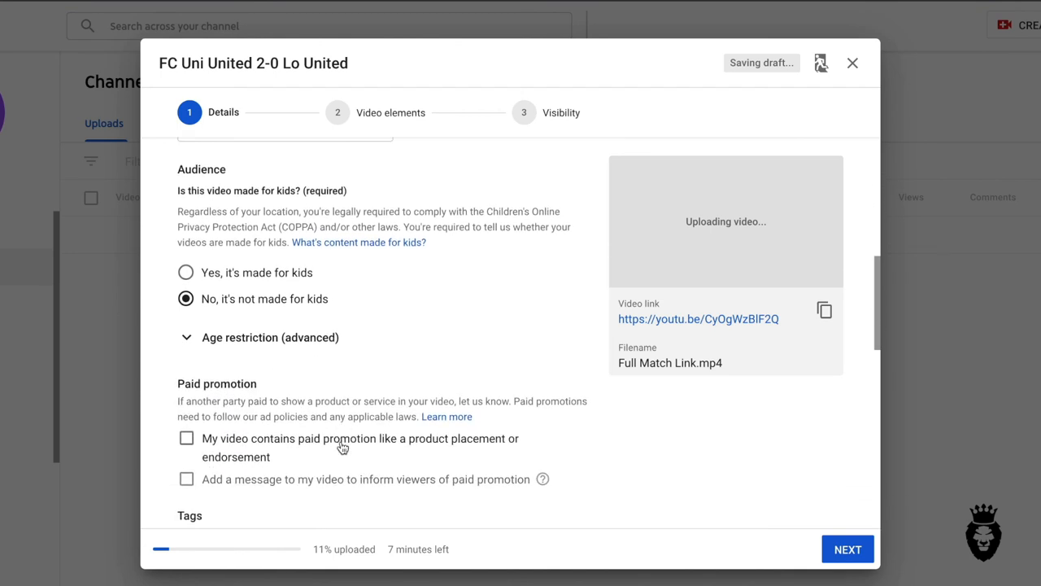
pyautogui.scroll(-3)
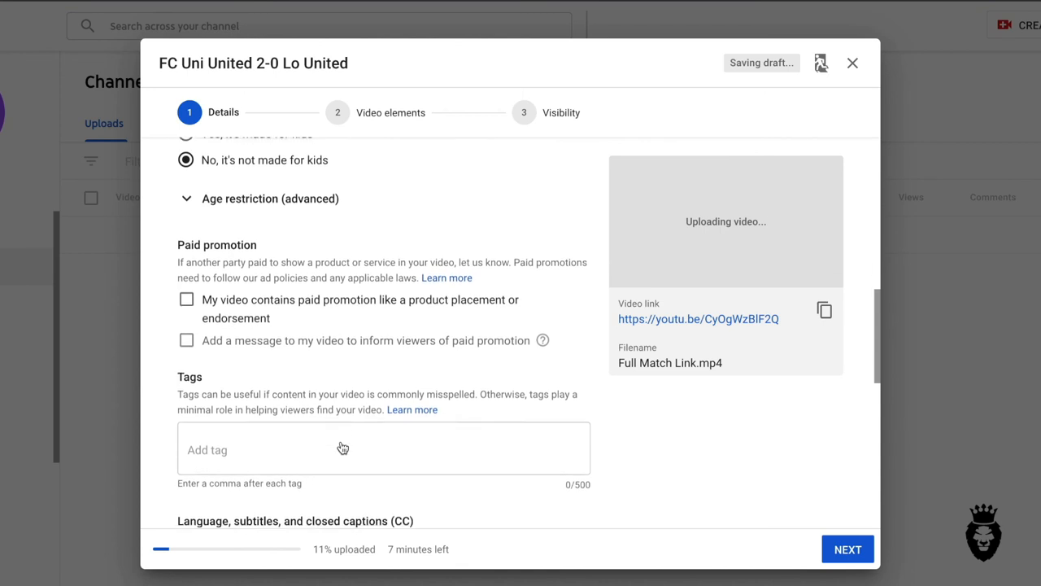
pyautogui.scroll(-3)
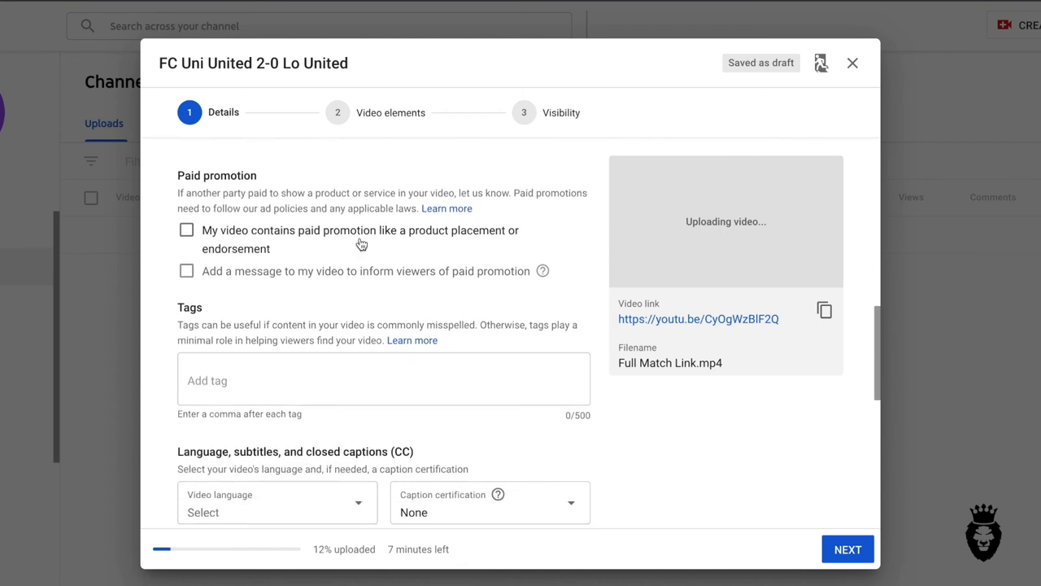
pyautogui.write('u')
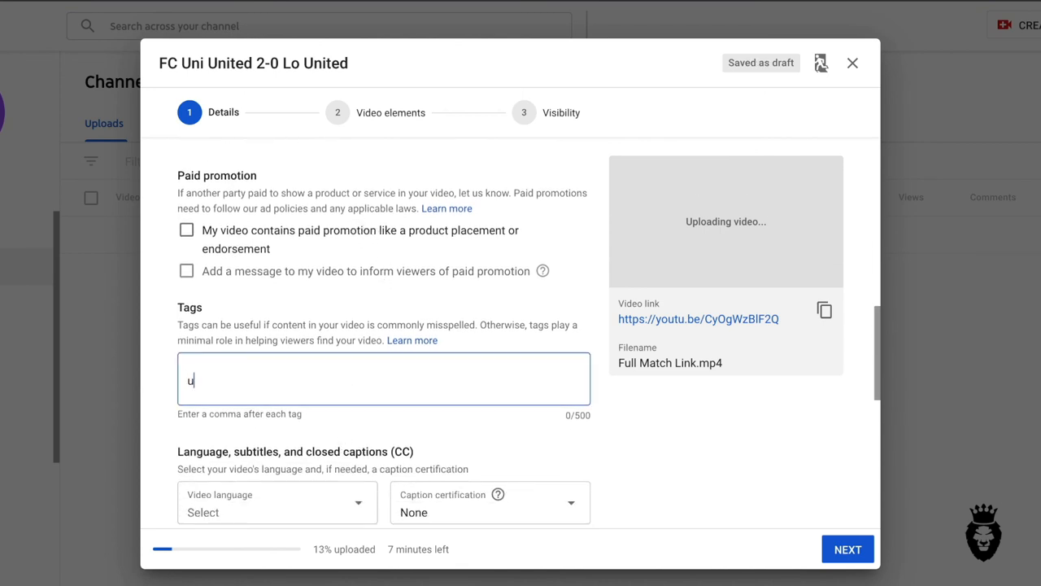
pyautogui.write('ni')
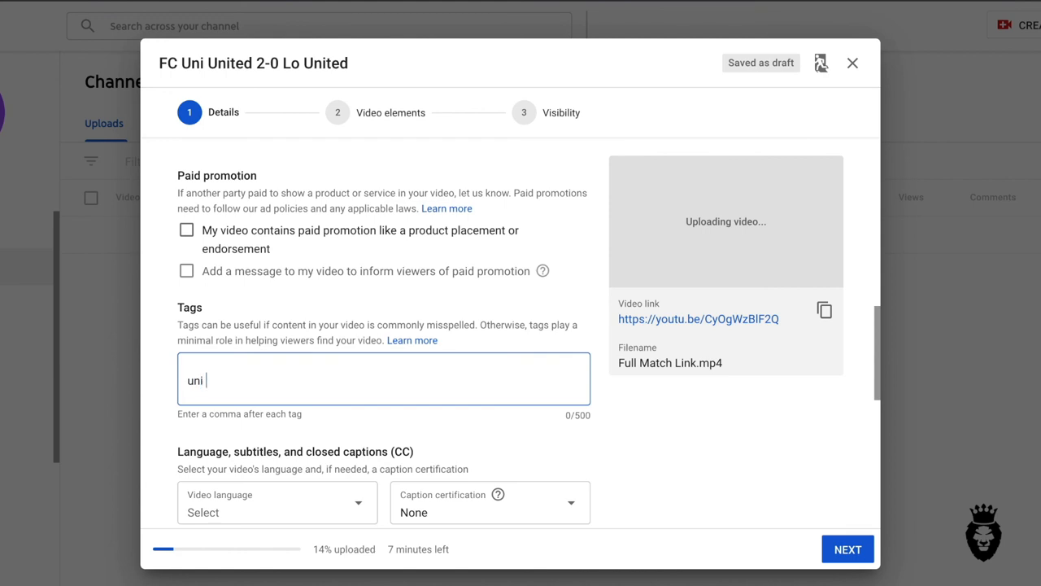
pyautogui.write('united highlights, lo united highliights')
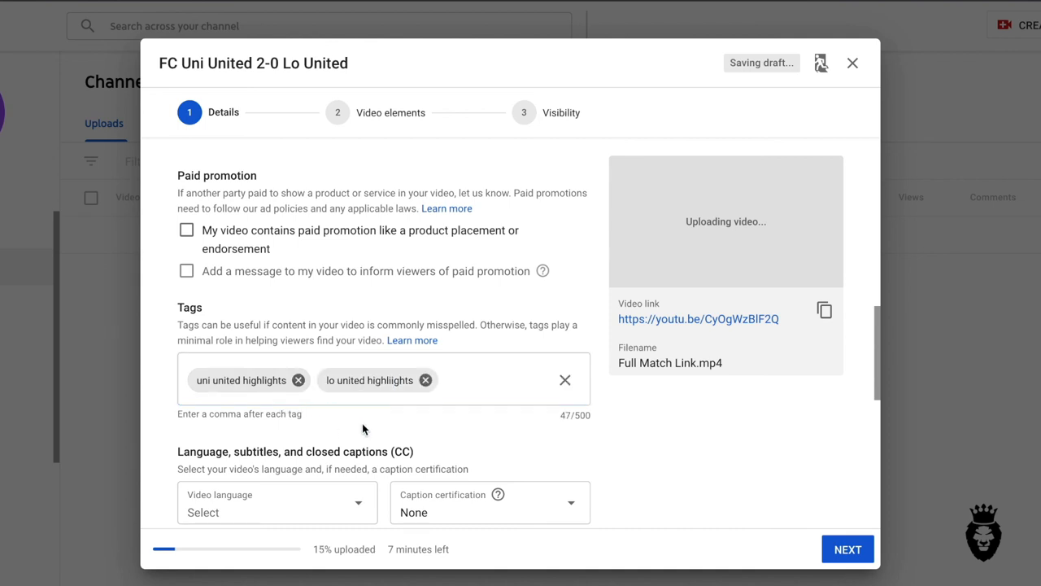
pyautogui.scroll(-3)
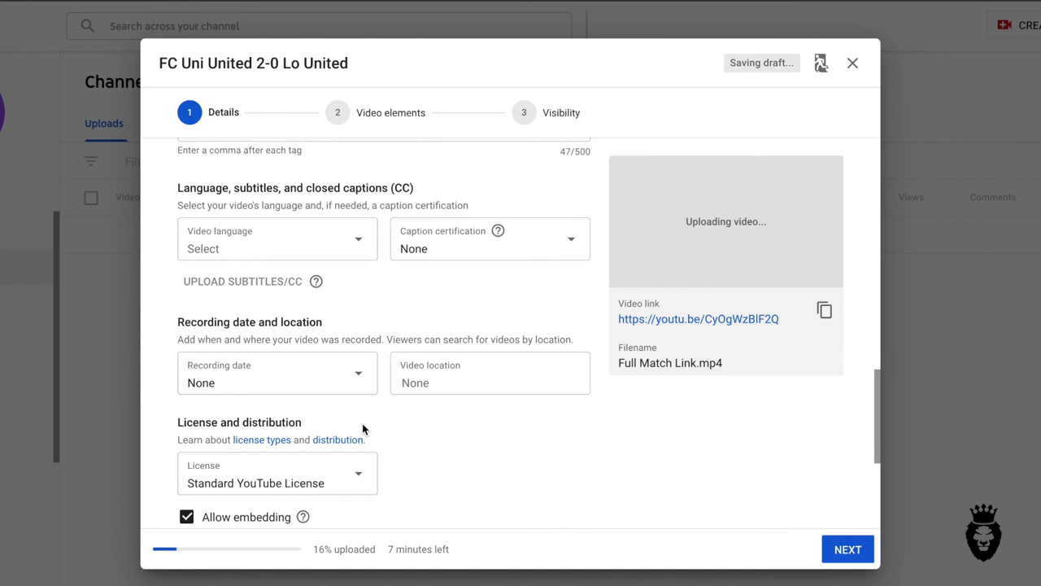
# Step: Choose Sports as the video category and finish the details step
pyautogui.scroll(-3)
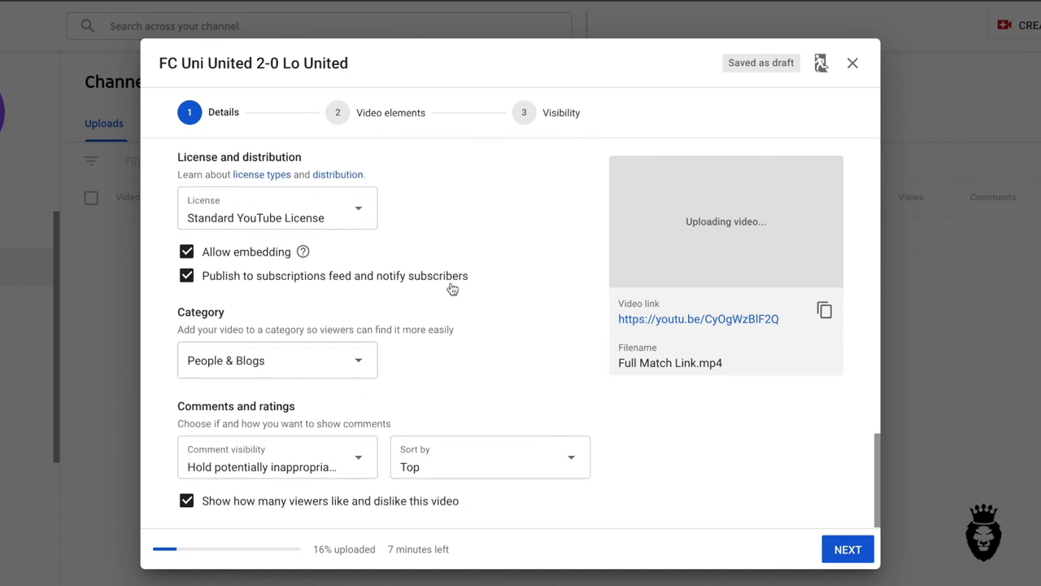
pyautogui.click(277, 359)
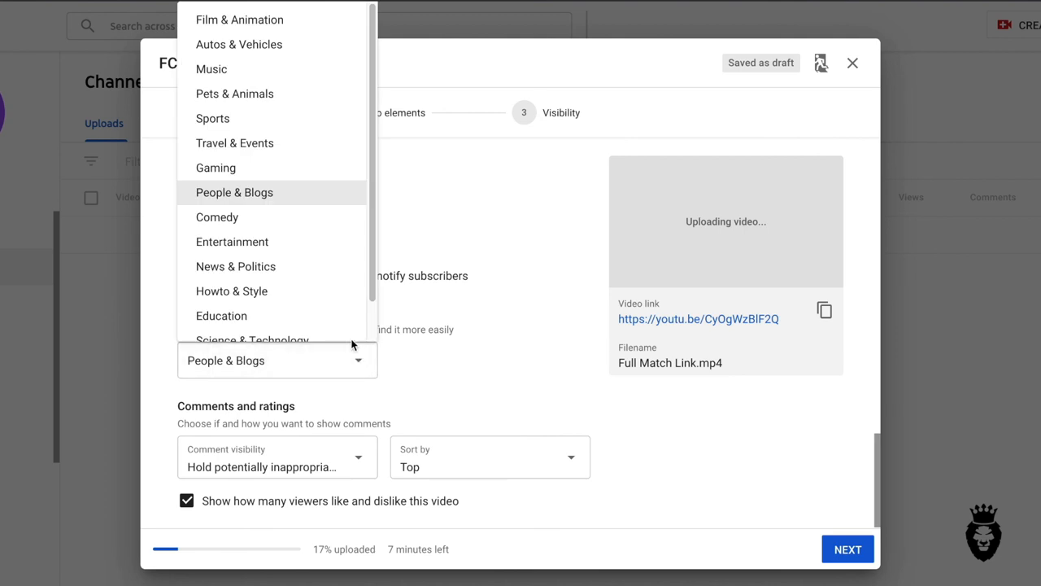
pyautogui.click(212, 118)
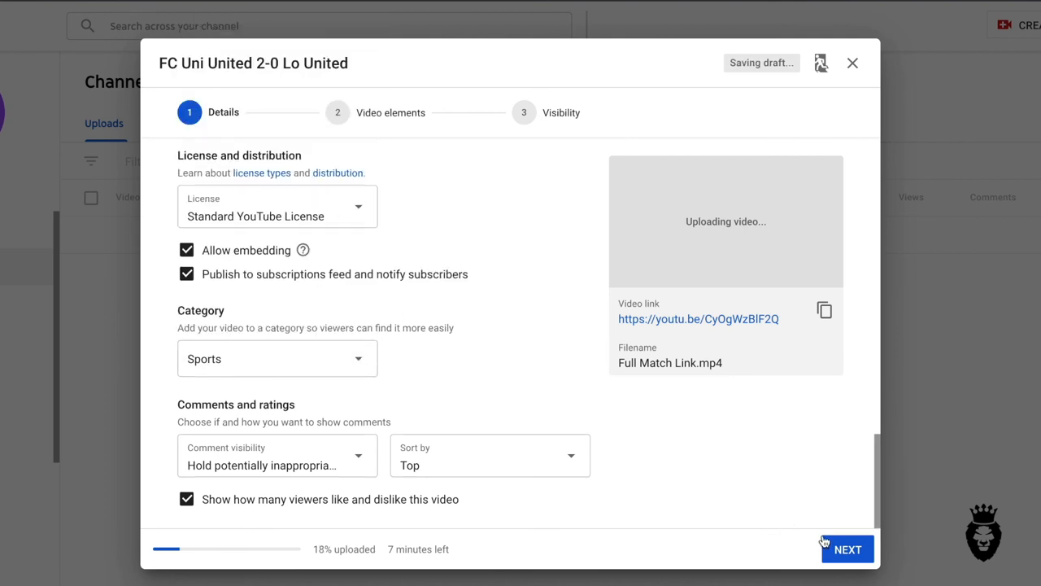
pyautogui.click(847, 548)
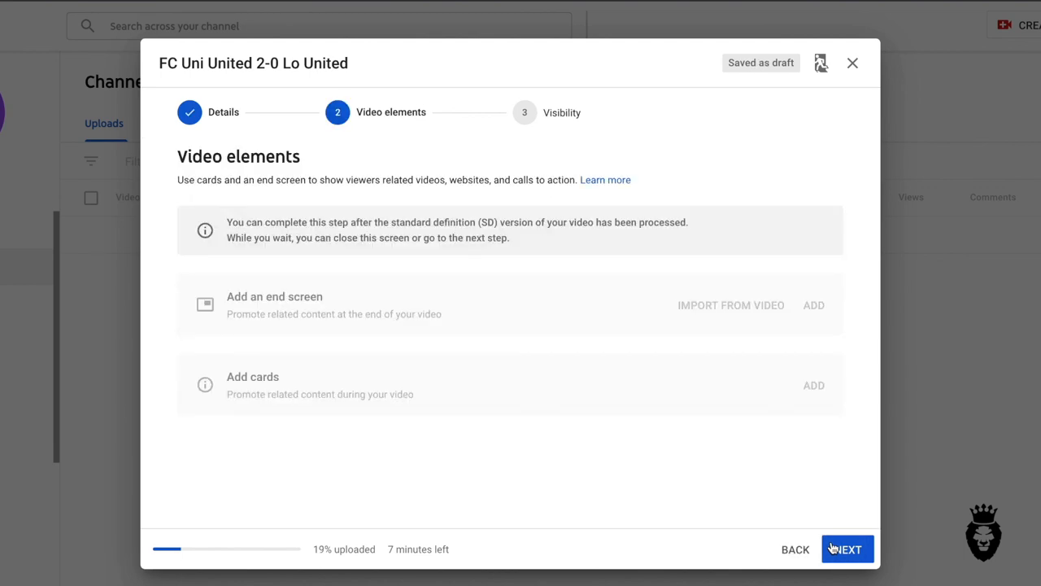
pyautogui.moveTo(506, 304)
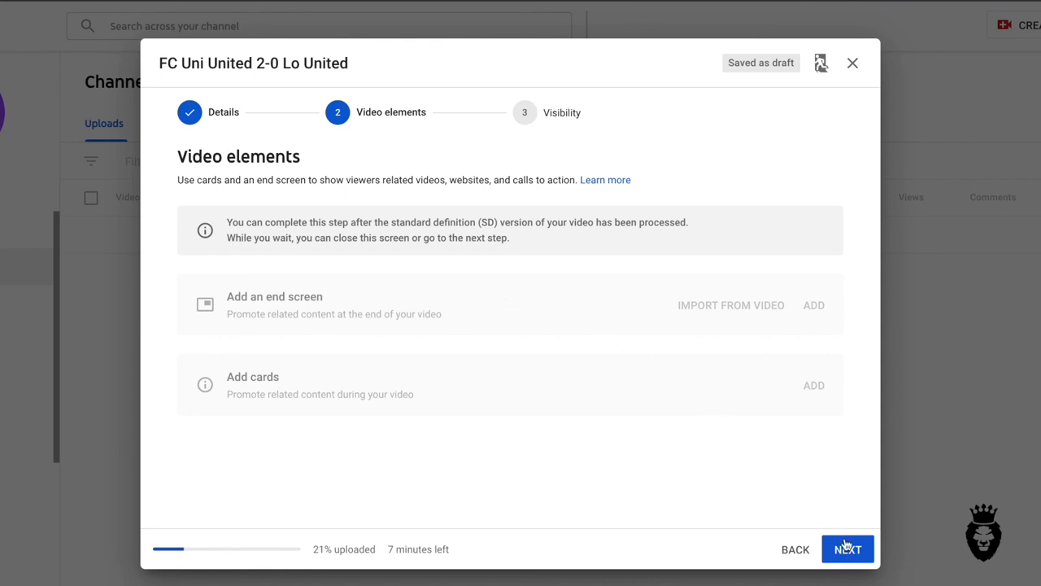
# Step: Skip the video elements page to reach the Visibility step
pyautogui.click(847, 548)
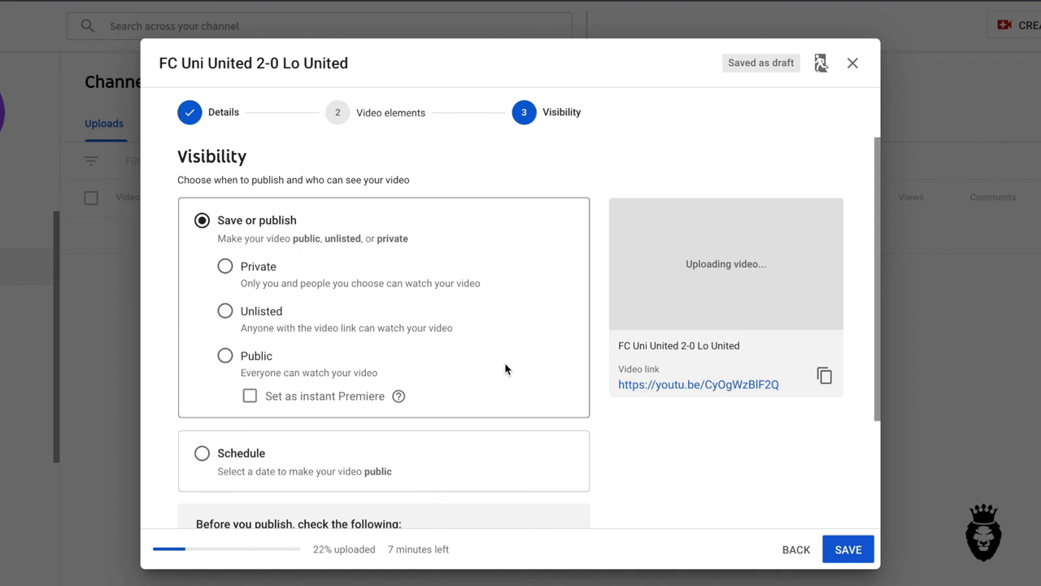
pyautogui.moveTo(498, 272)
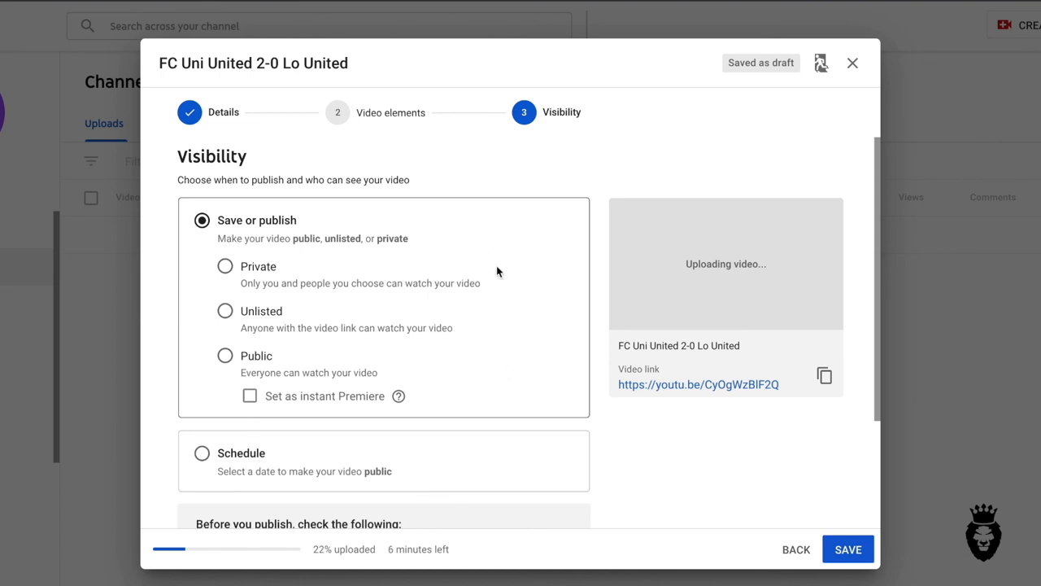
pyautogui.moveTo(518, 247)
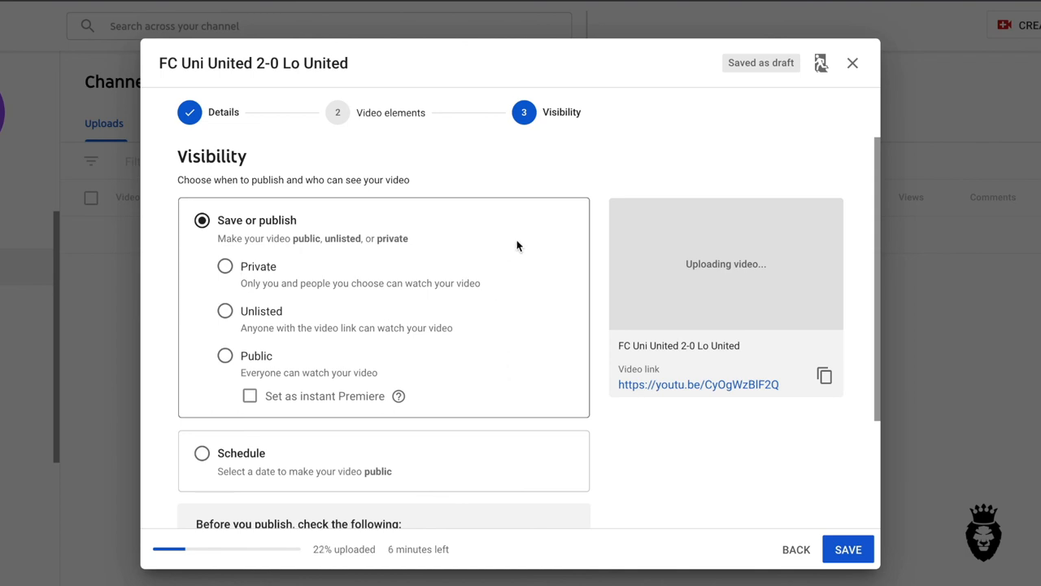
# Step: Select Public visibility for the match video
pyautogui.scroll(-3)
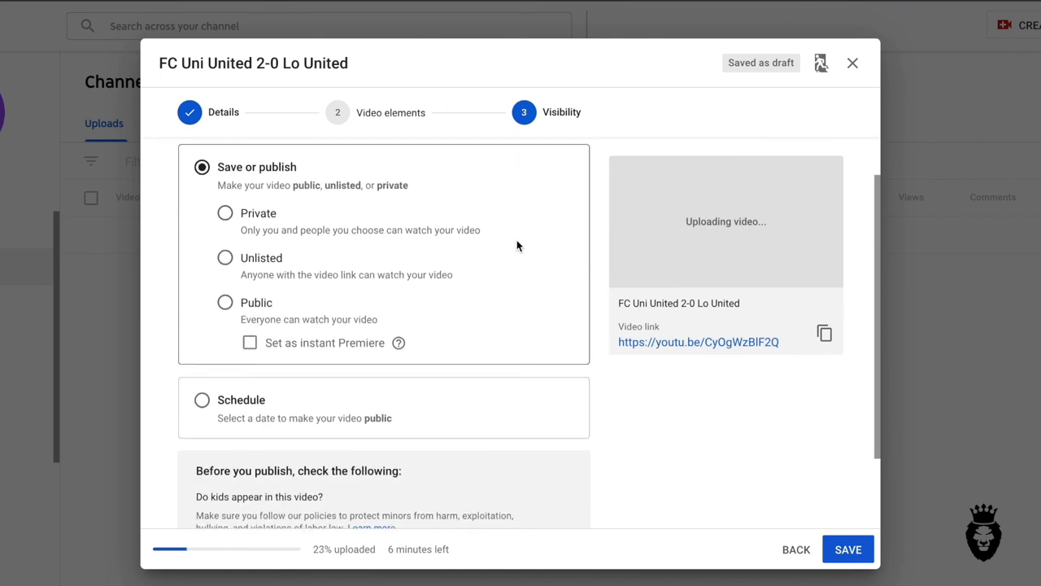
pyautogui.moveTo(262, 308)
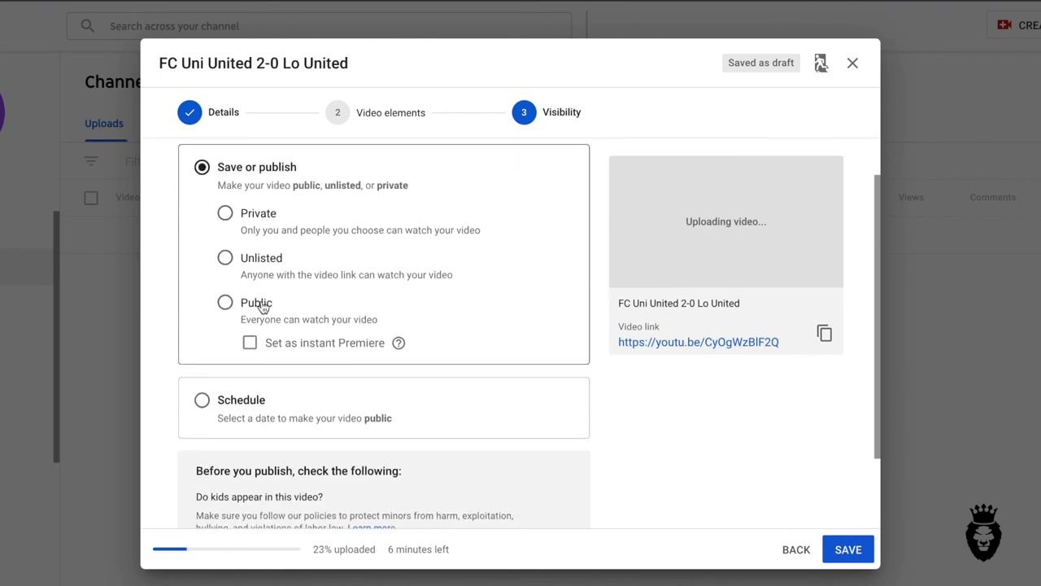
pyautogui.click(225, 302)
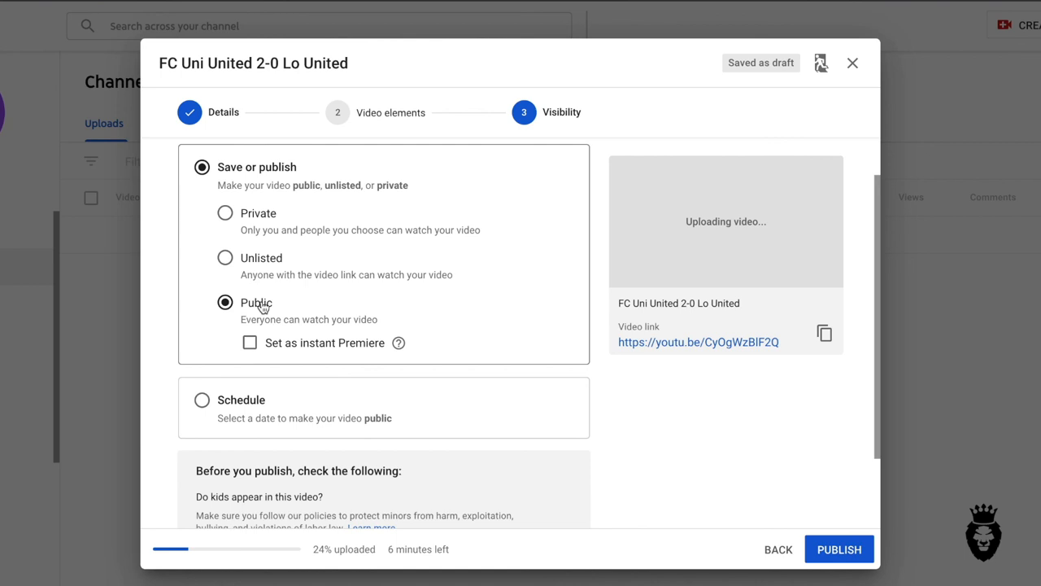